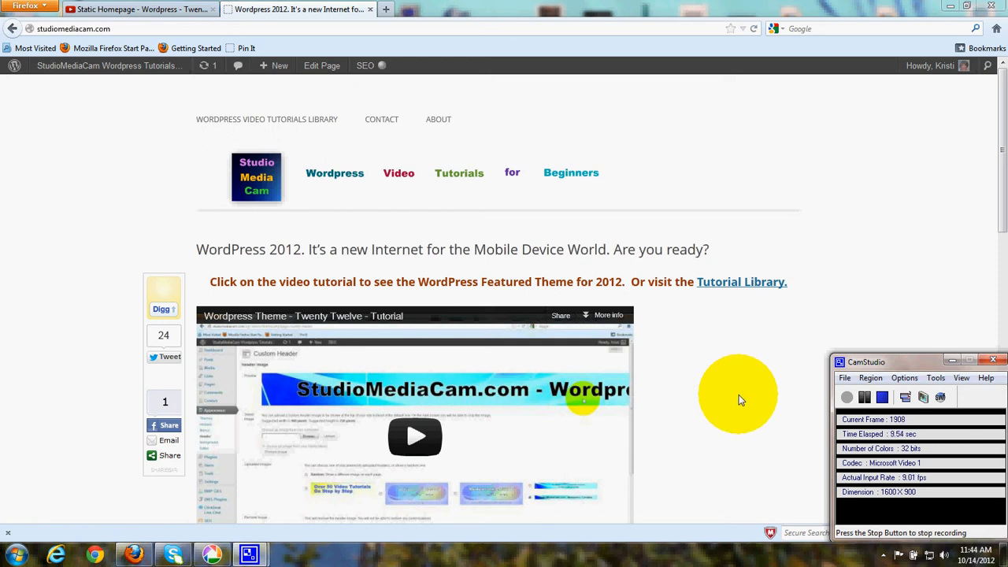
mouse_move(742, 347)
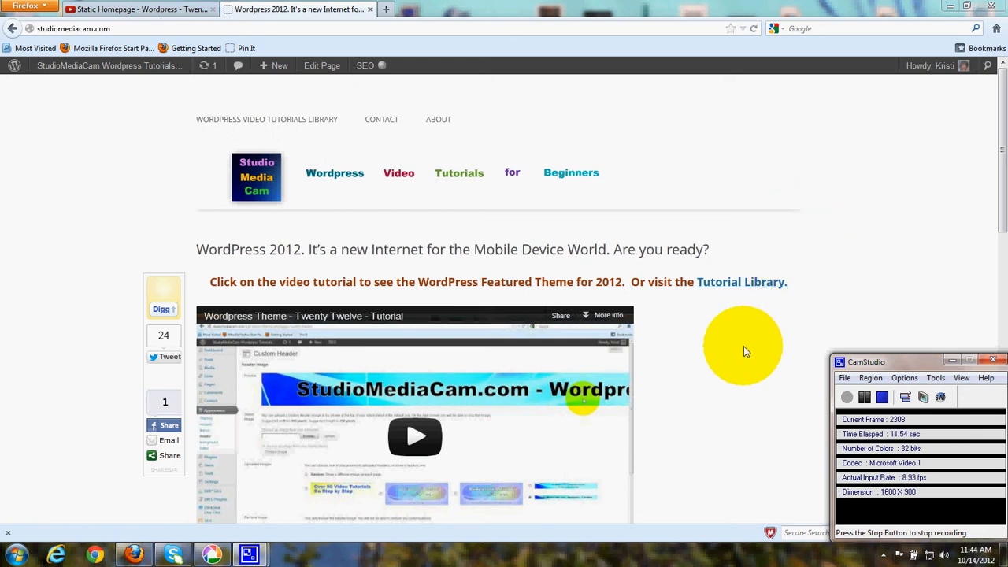
mouse_move(358, 147)
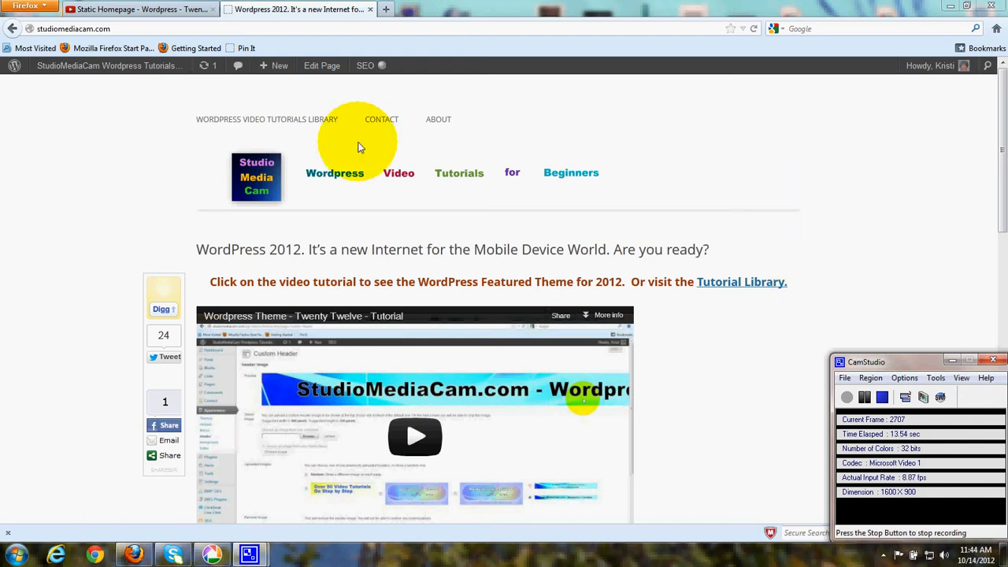
mouse_move(250, 208)
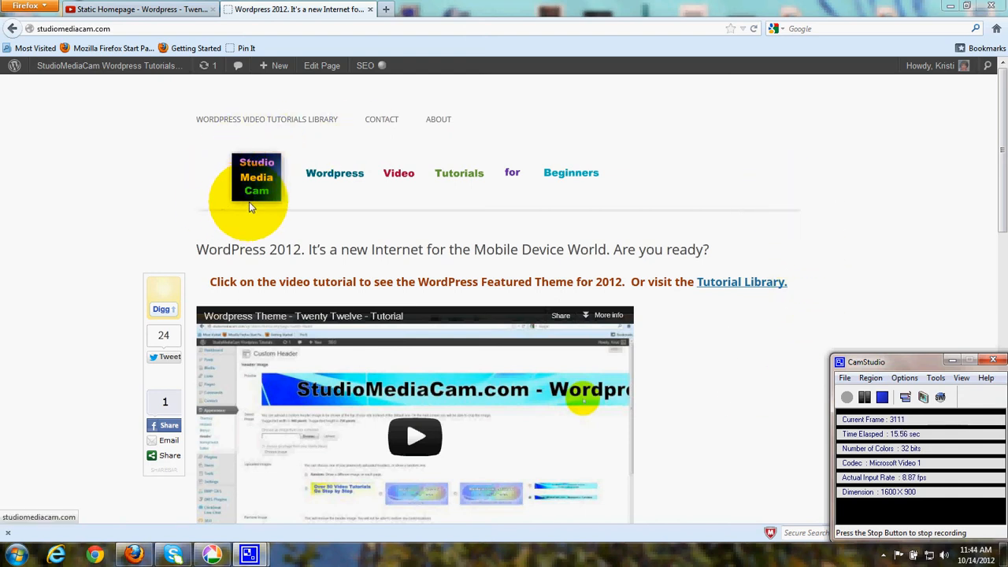
mouse_move(254, 207)
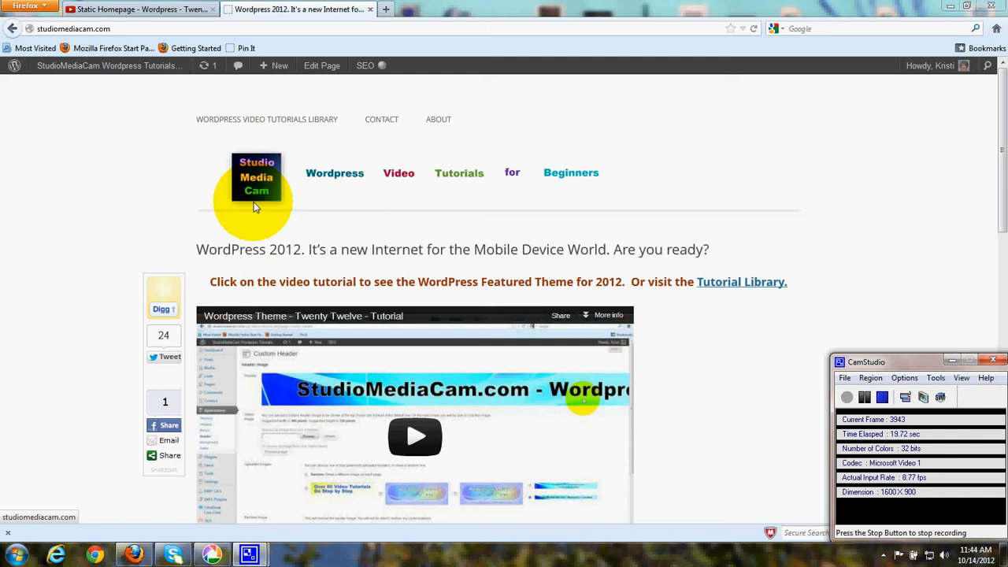
mouse_move(254, 209)
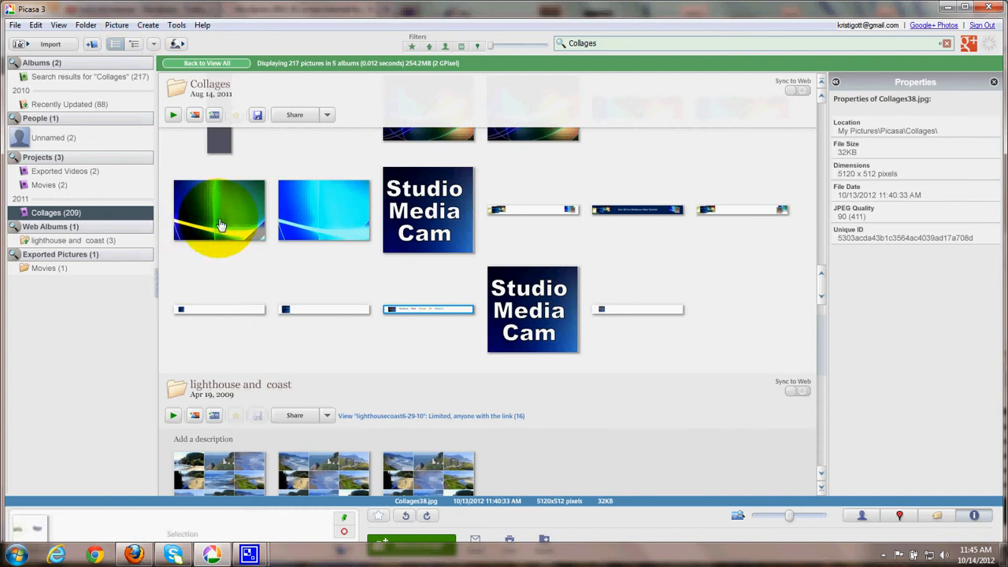
Step: Select the blue streaked Desktop8-004.jpg thumbnail in the Collages album
left_click(219, 208)
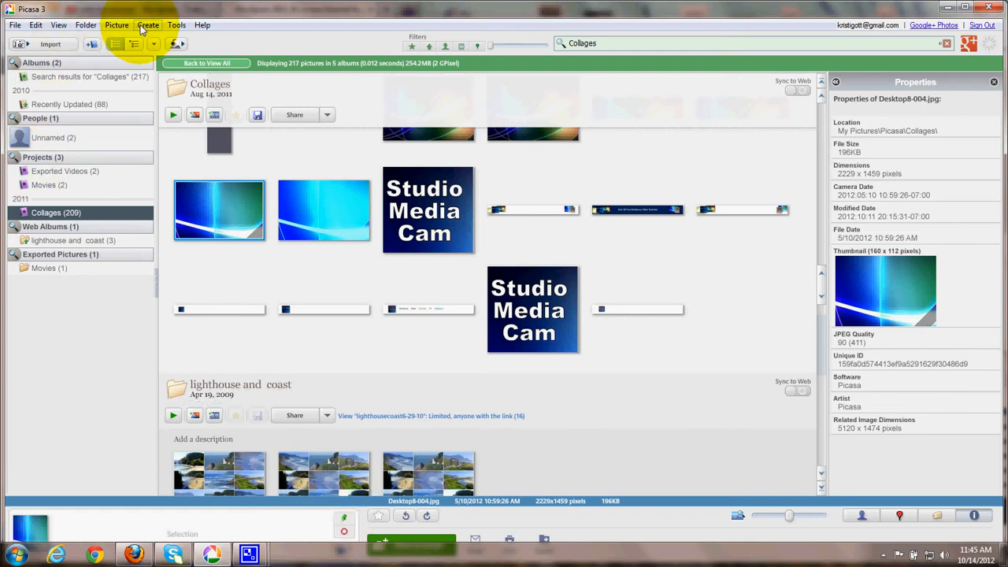
Step: Start a Picture Collage via Create and open the page format list for Square: CD Cover
left_click(148, 24)
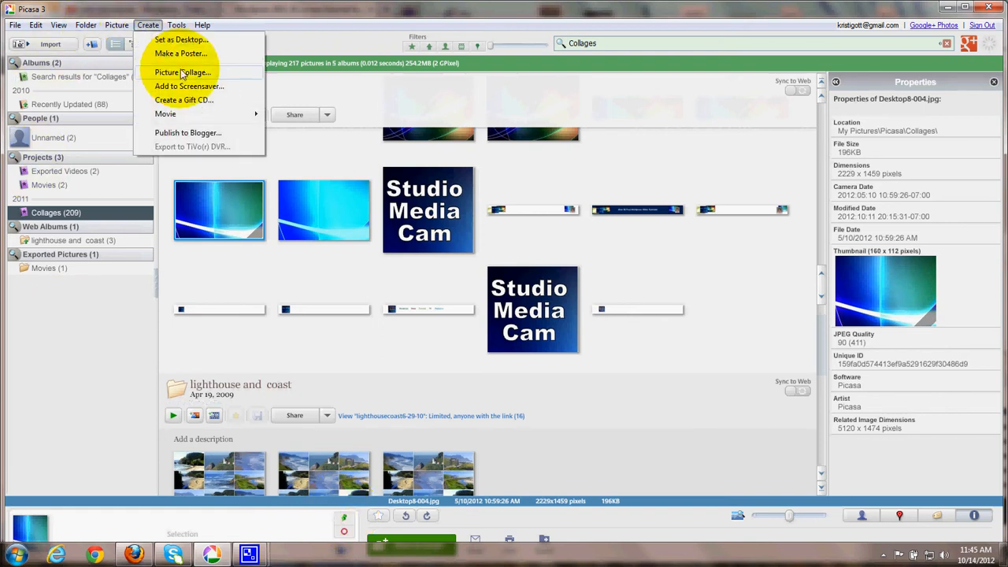
left_click(183, 73)
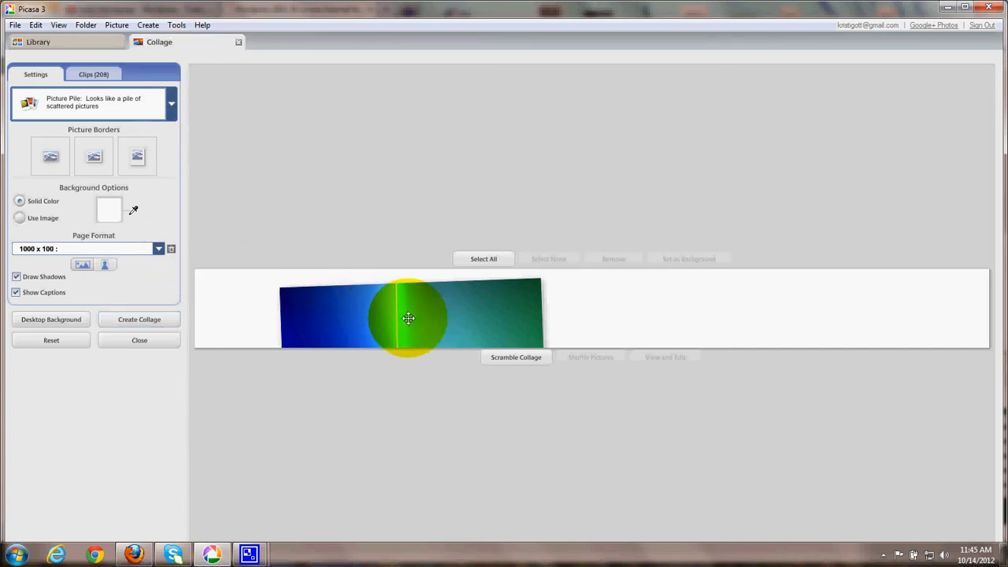
mouse_move(159, 249)
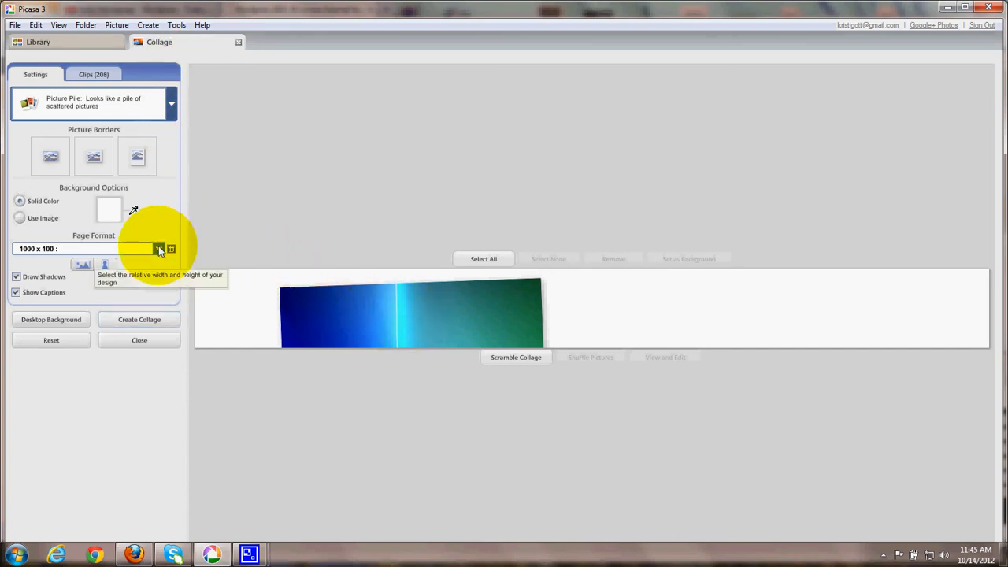
left_click(158, 249)
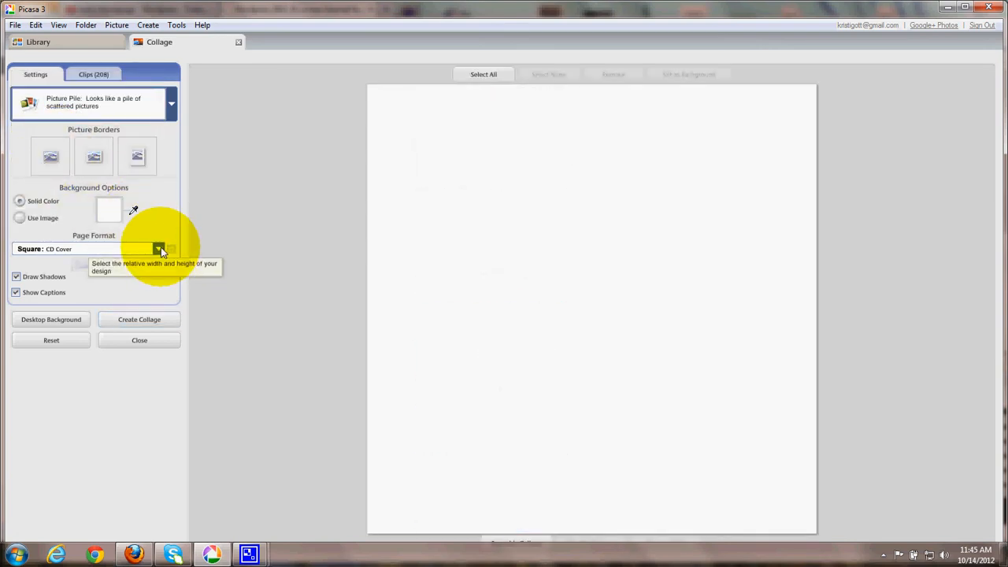
left_click(159, 249)
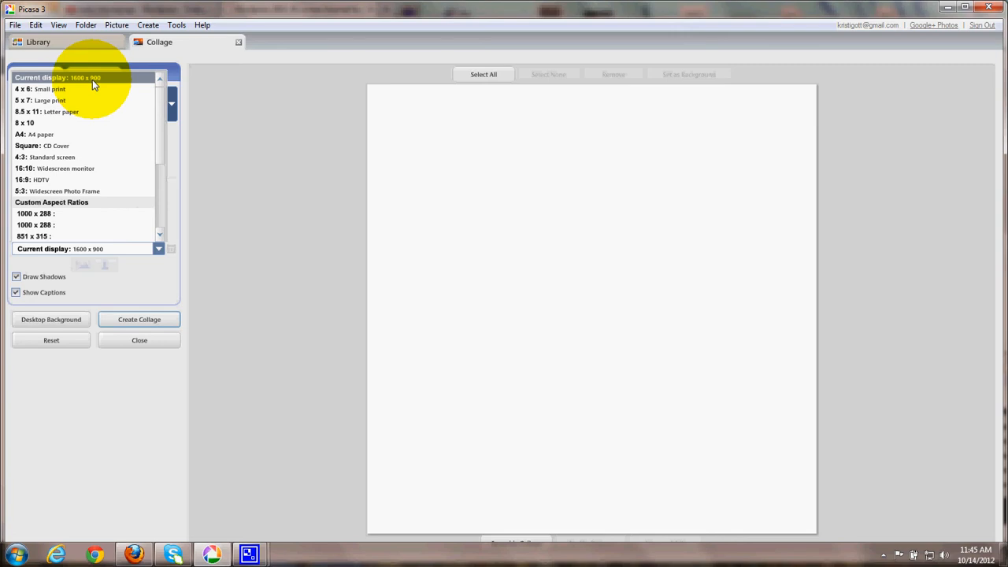
left_click(65, 167)
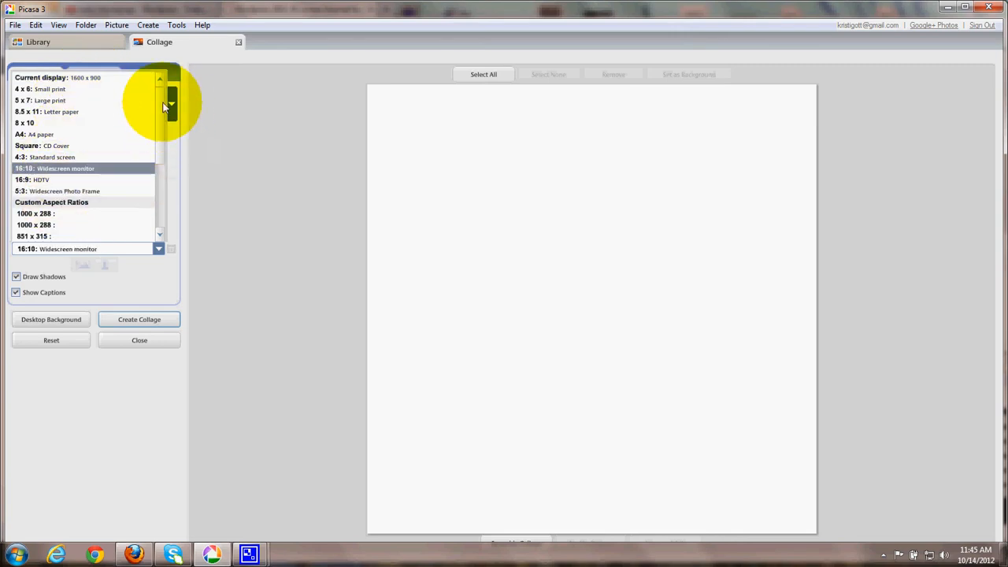
scroll("down", 3)
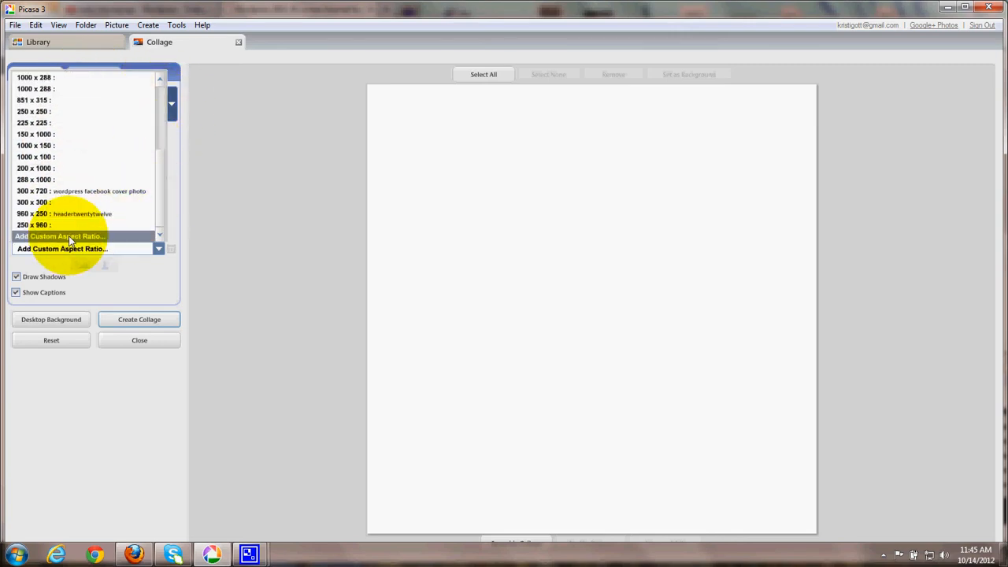
left_click(67, 236)
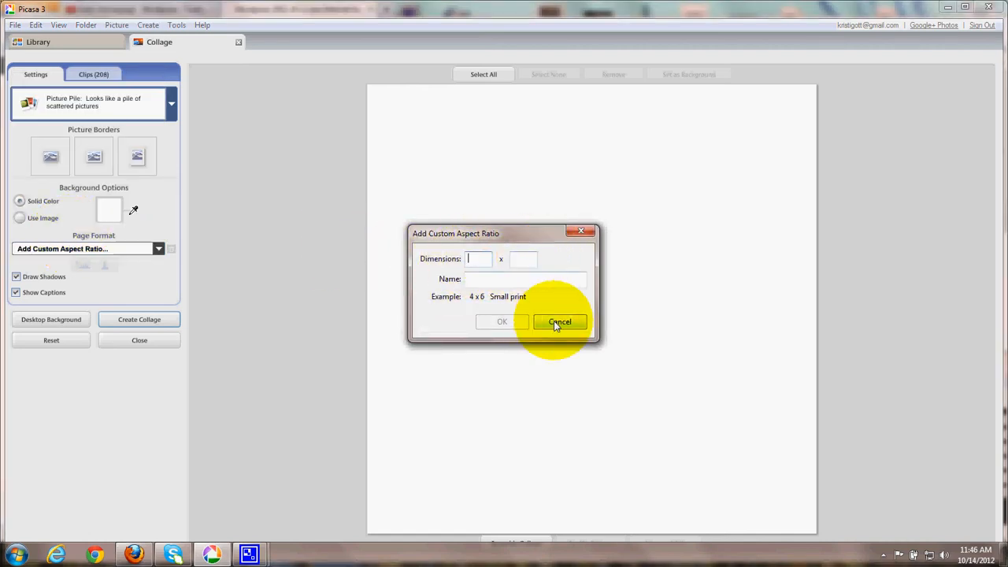
left_click(560, 322)
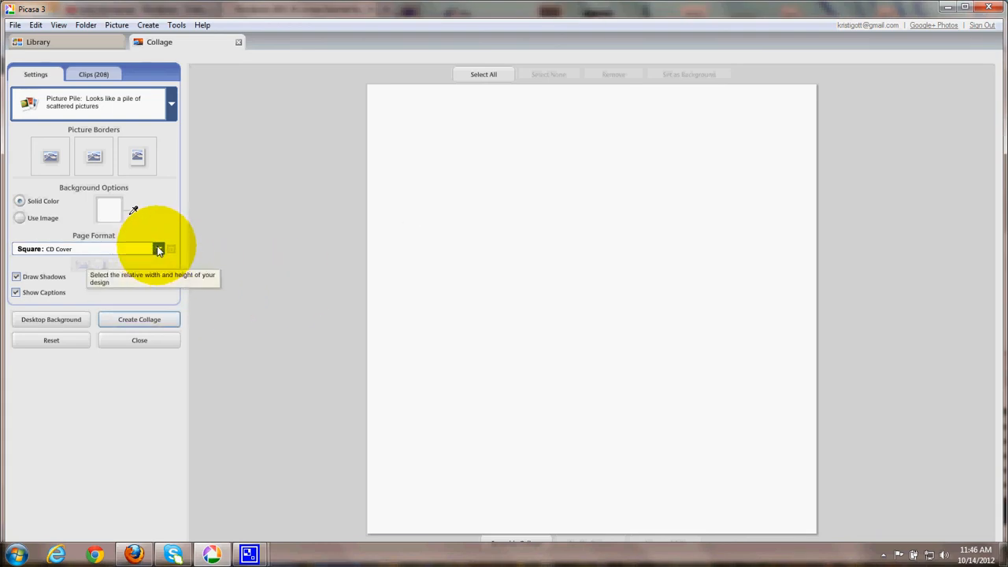
mouse_move(882, 351)
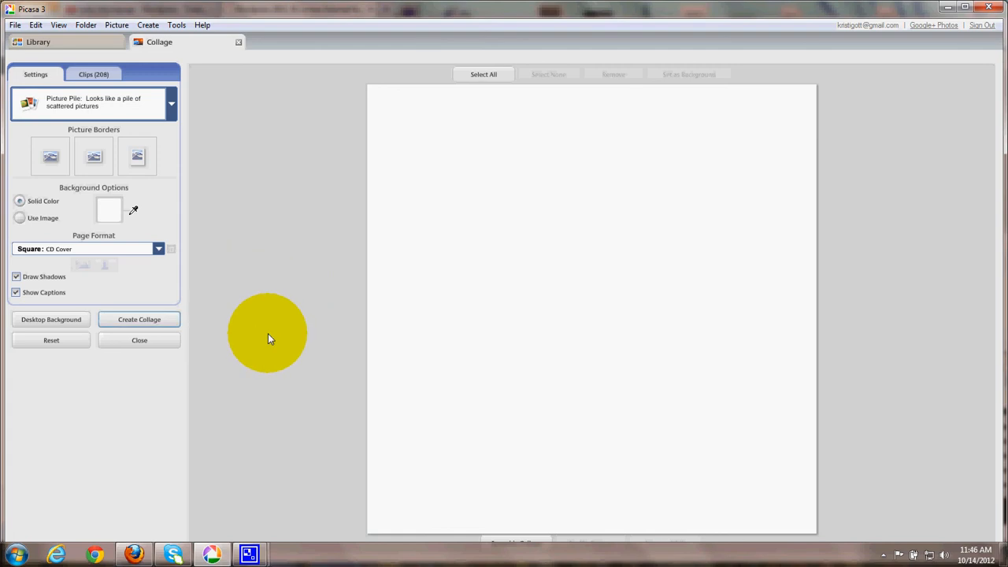
Step: Choose the Mosaic layout so the blue picture fills the square CD Cover page
left_click(171, 103)
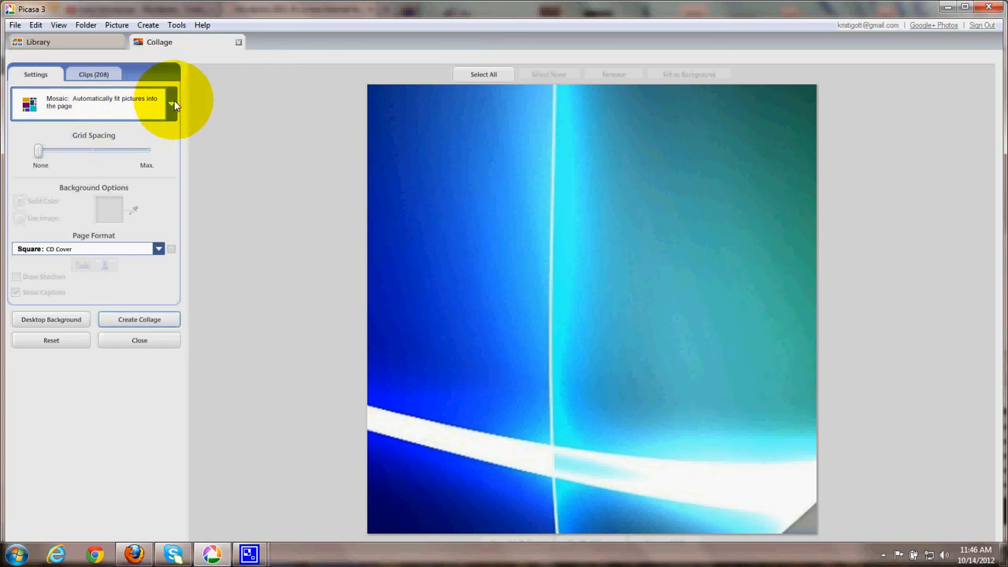
left_click(171, 103)
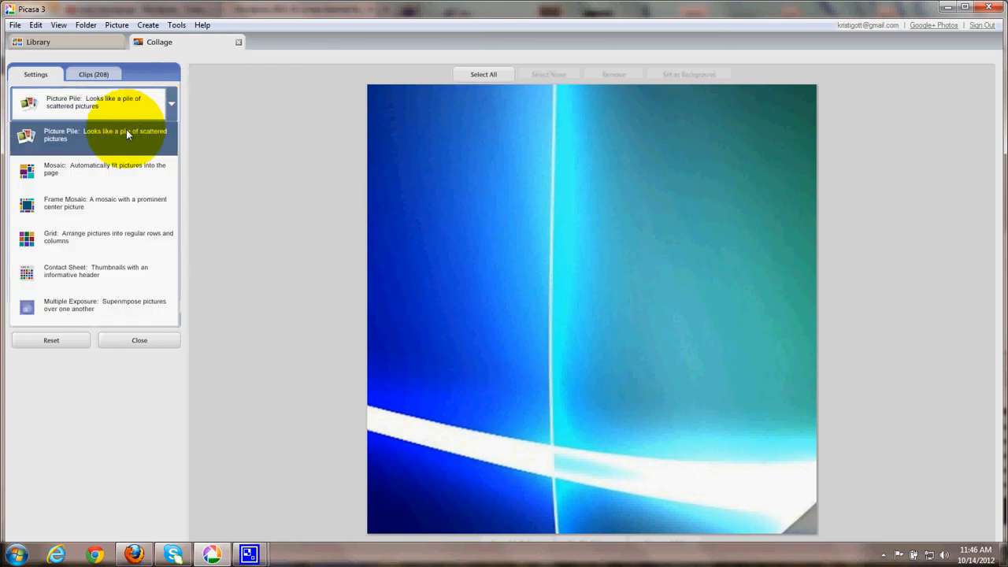
left_click(106, 169)
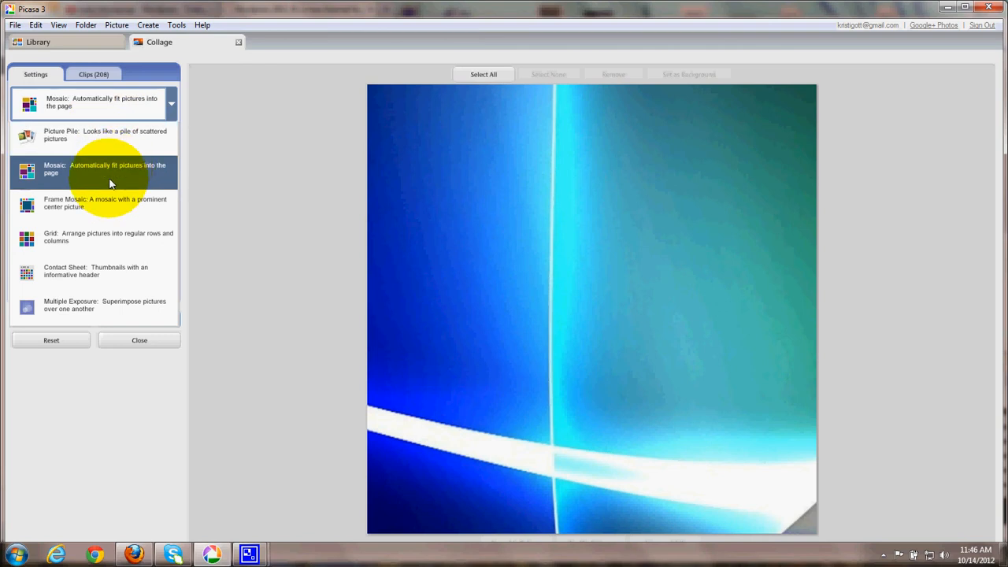
left_click(94, 271)
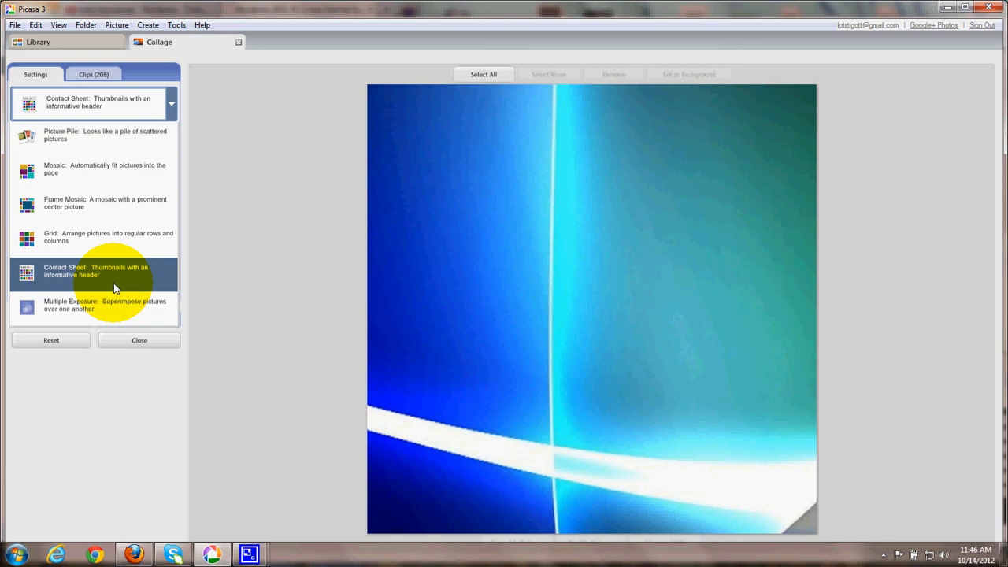
mouse_move(283, 264)
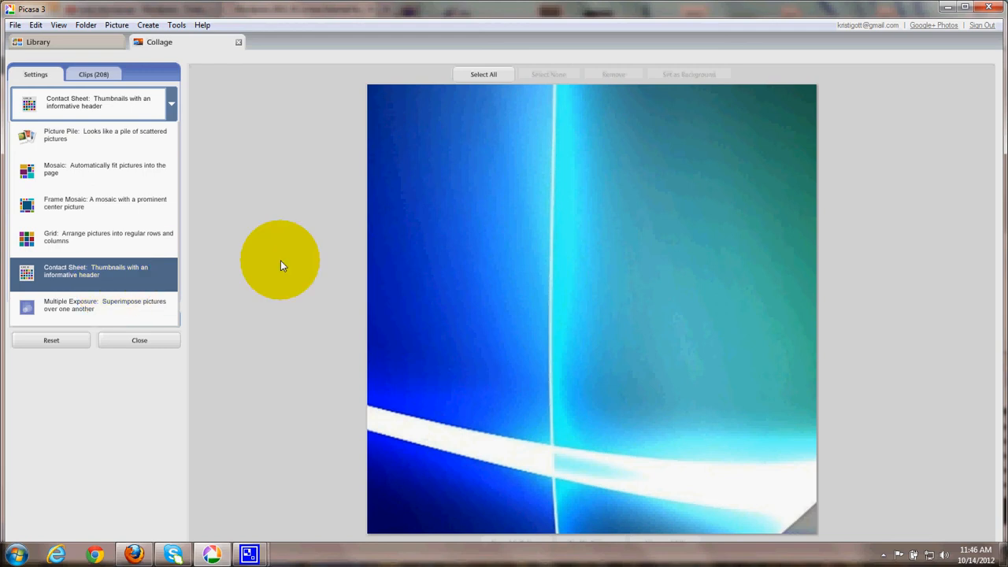
mouse_move(287, 274)
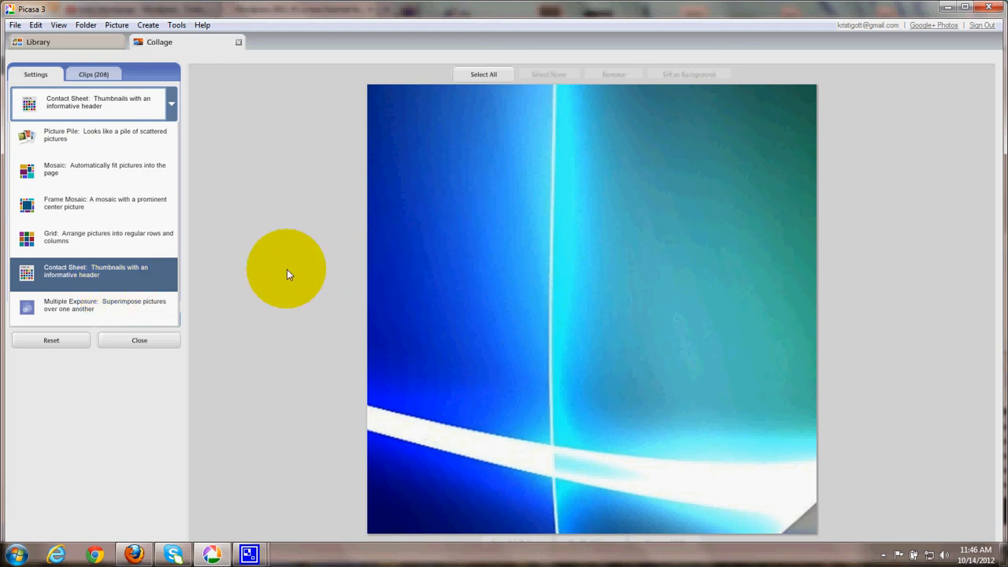
left_click(105, 169)
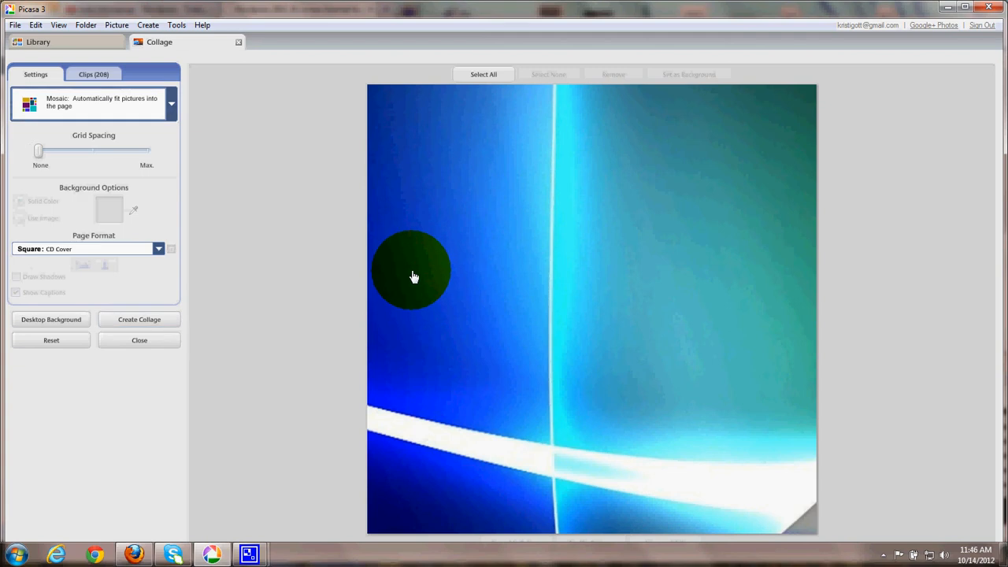
left_click_drag(411, 270, 441, 147)
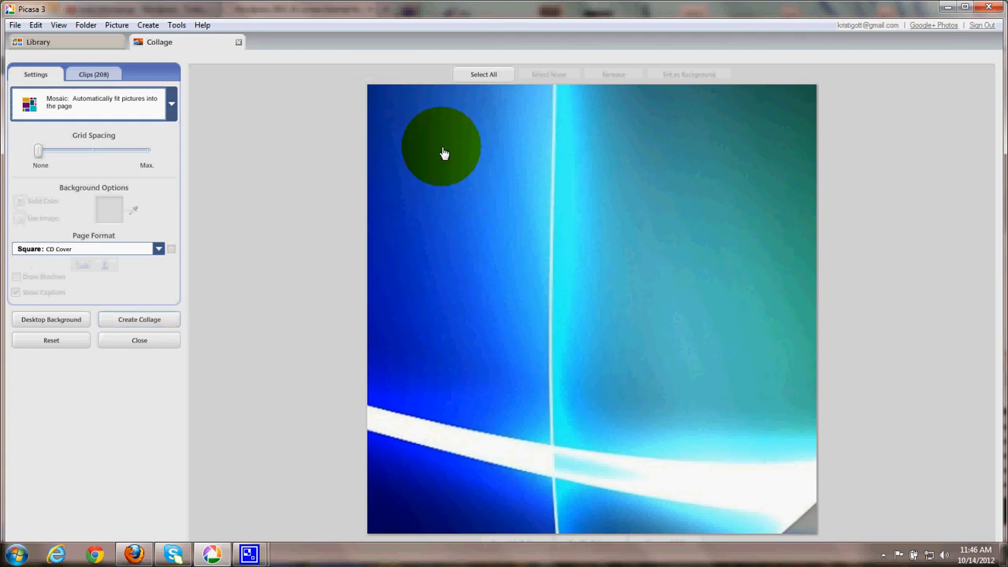
left_click_drag(445, 149, 378, 146)
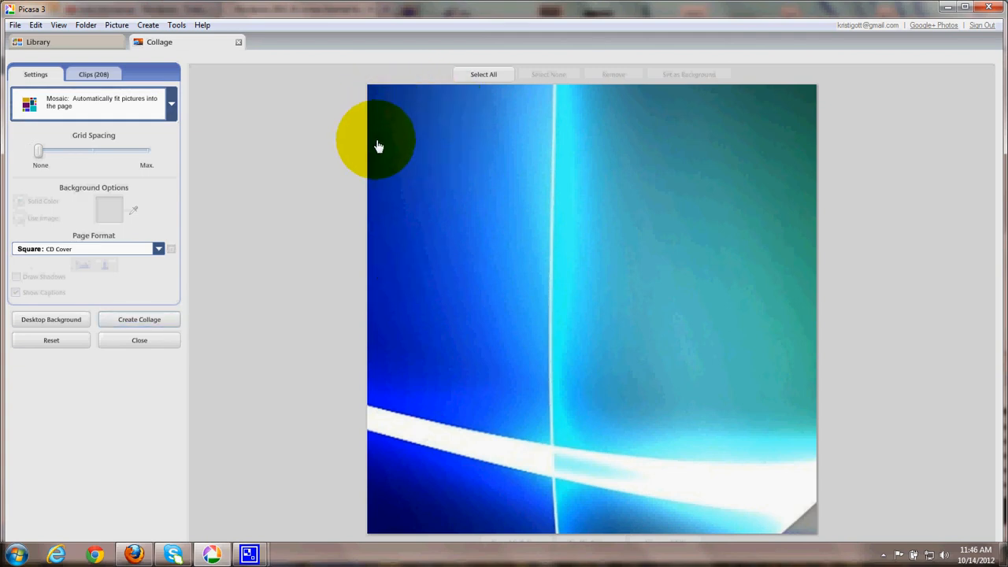
mouse_move(382, 104)
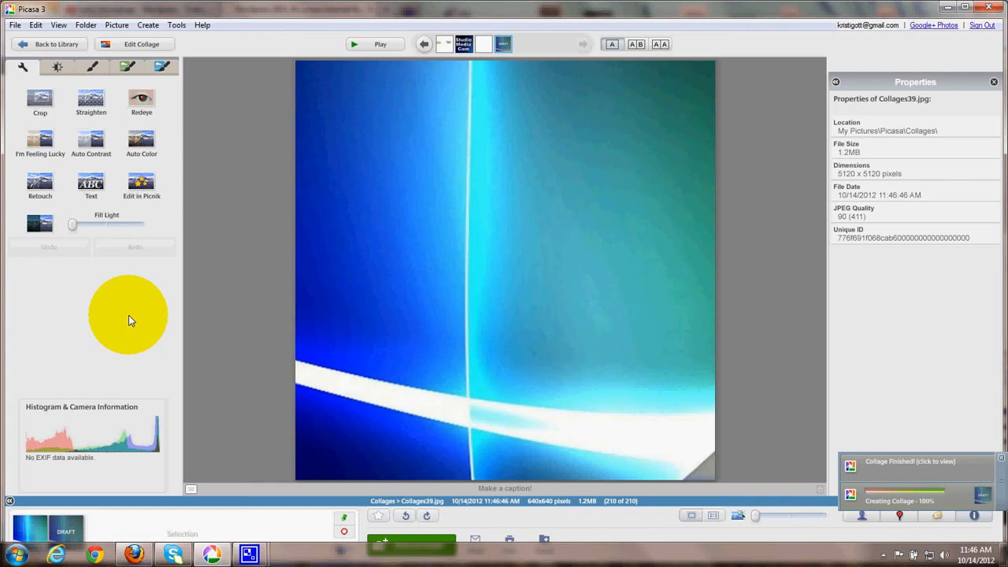
mouse_move(91, 183)
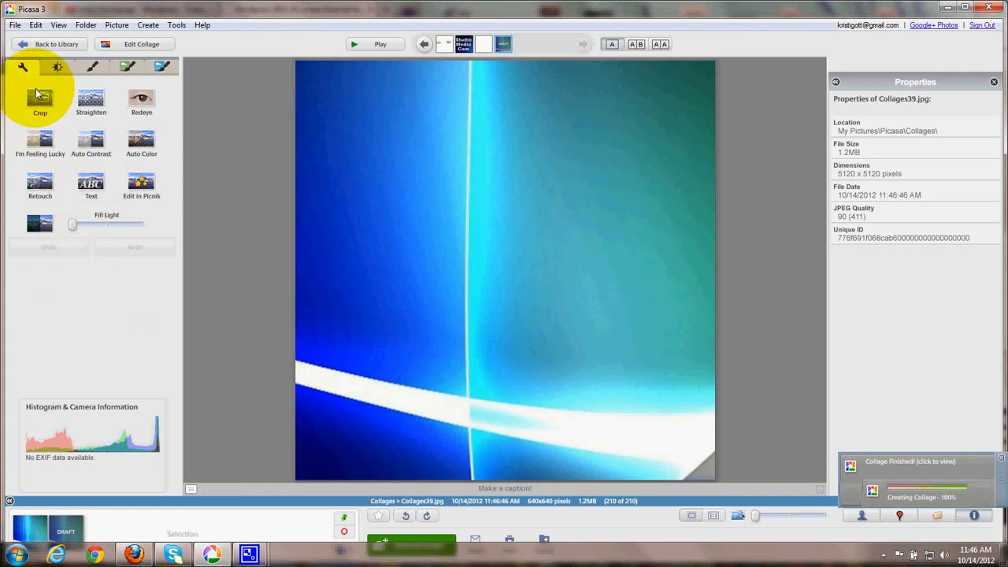
Step: Crop a manual near-square deep-blue patch from the upper-left corner and apply it
left_click(39, 102)
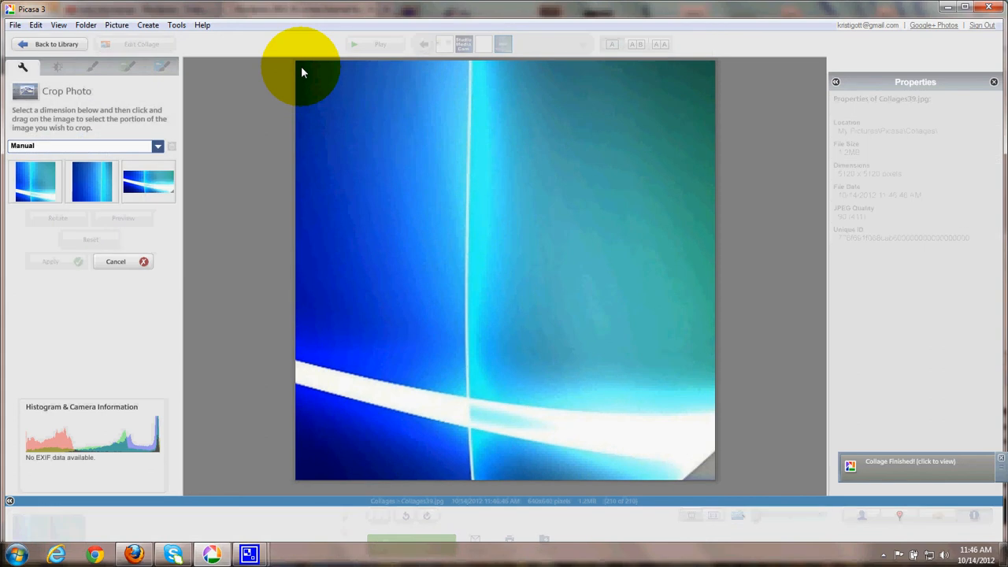
left_click_drag(311, 69, 327, 153)
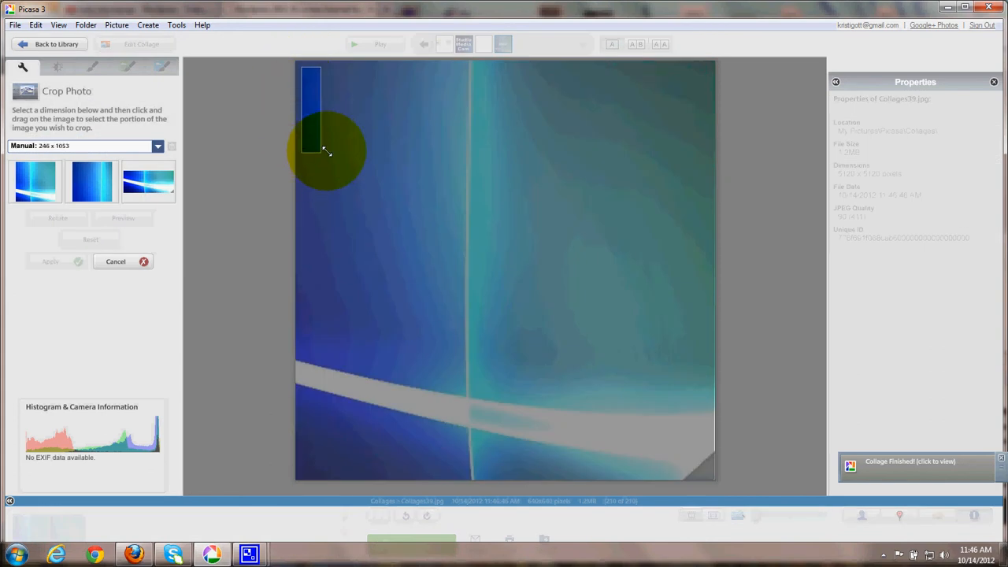
left_click_drag(323, 154, 398, 161)
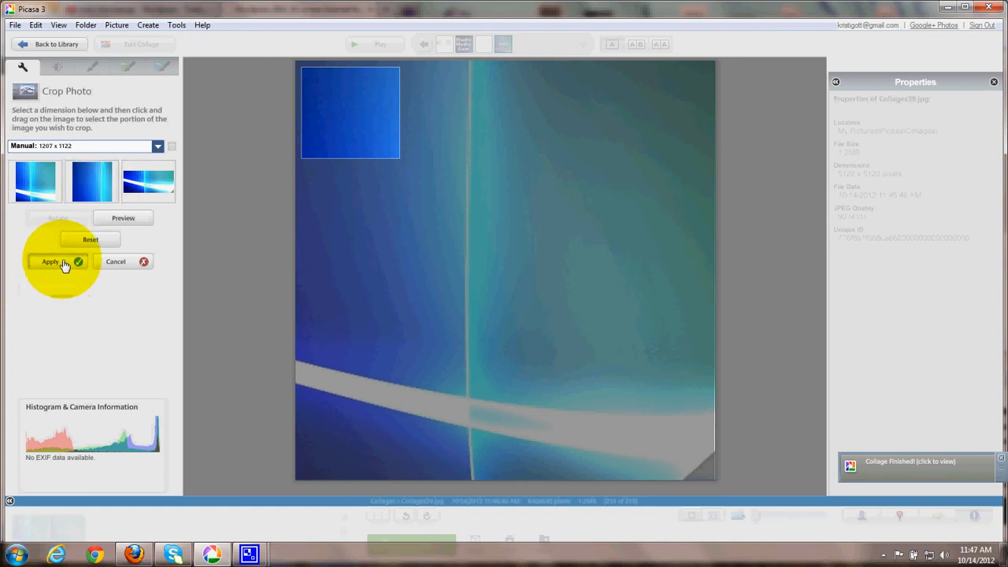
left_click(50, 261)
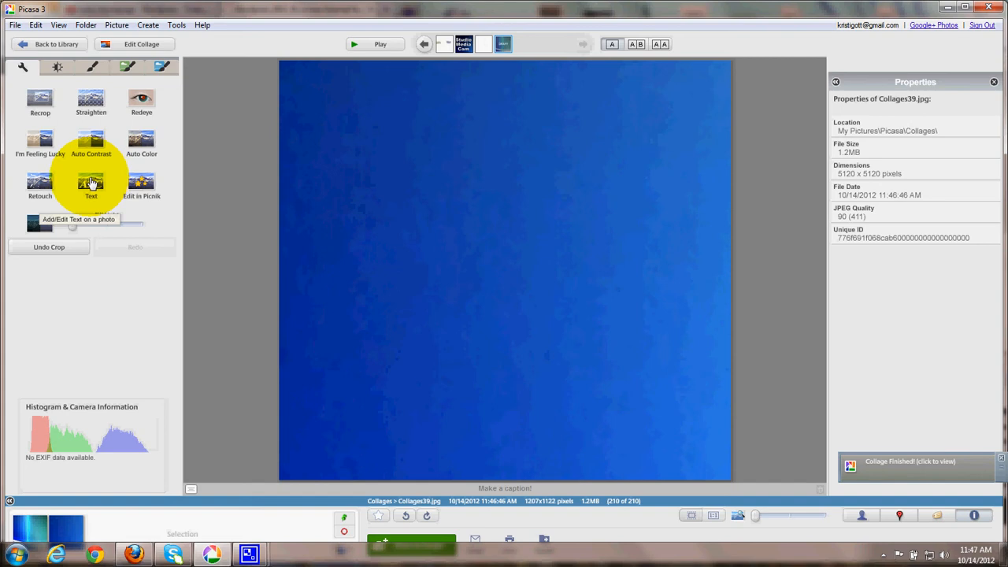
Step: Start the Text tool on Basic Fixes and choose green as the text colour
left_click(91, 185)
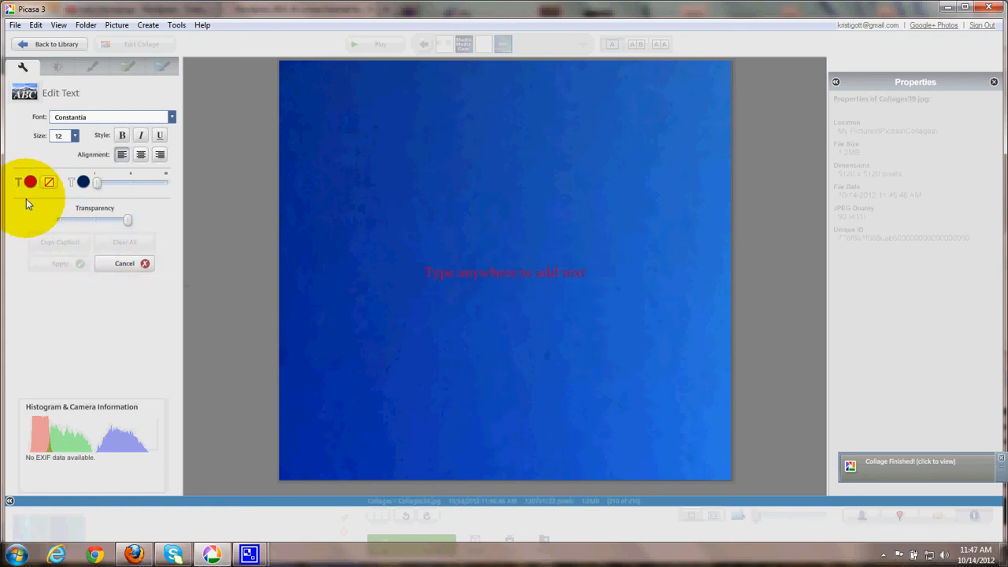
left_click(30, 182)
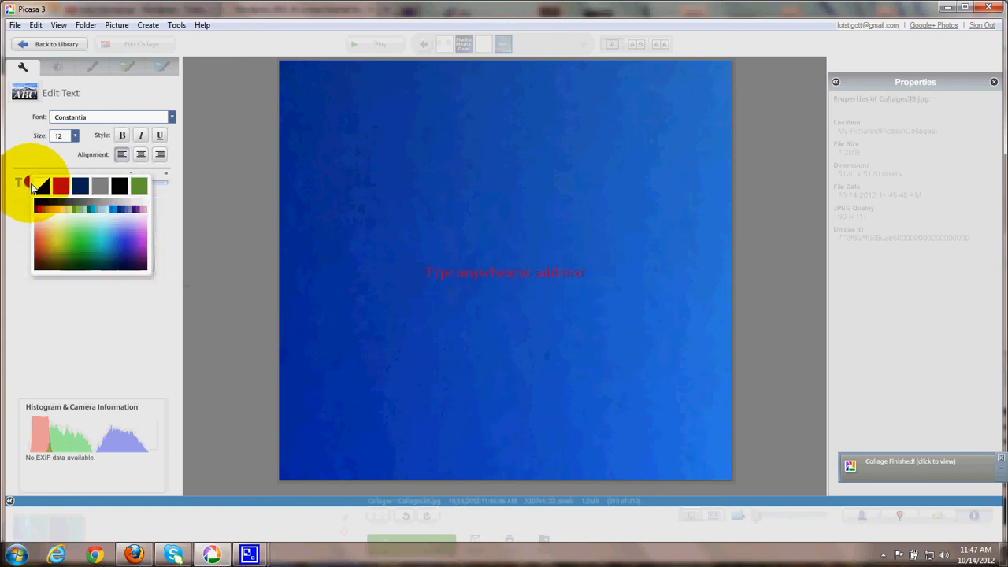
left_click(103, 192)
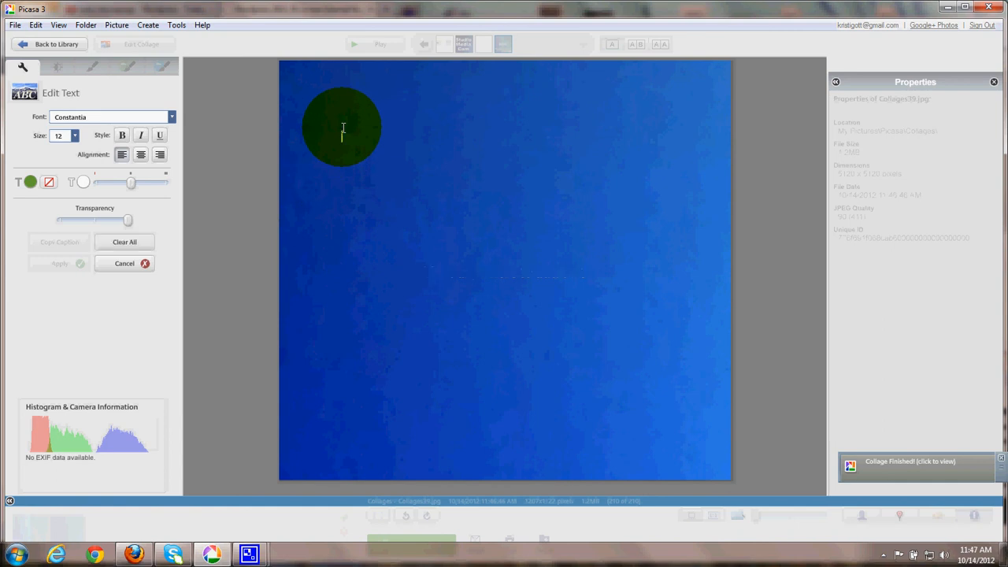
Step: Write 'studio' in large green white-outlined letters across the top of the square
left_click_drag(343, 127, 305, 119)
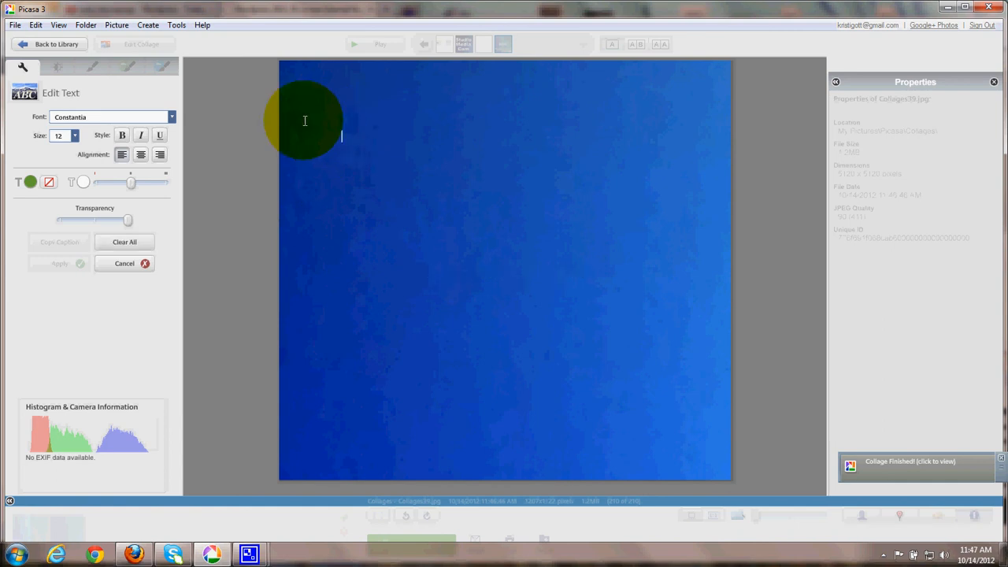
left_click_drag(305, 120, 262, 252)
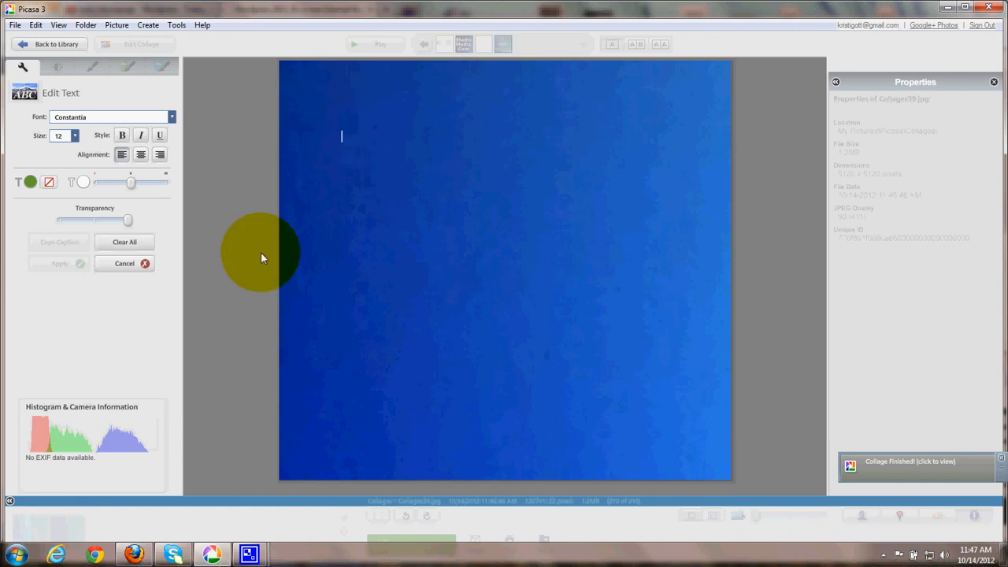
type("std")
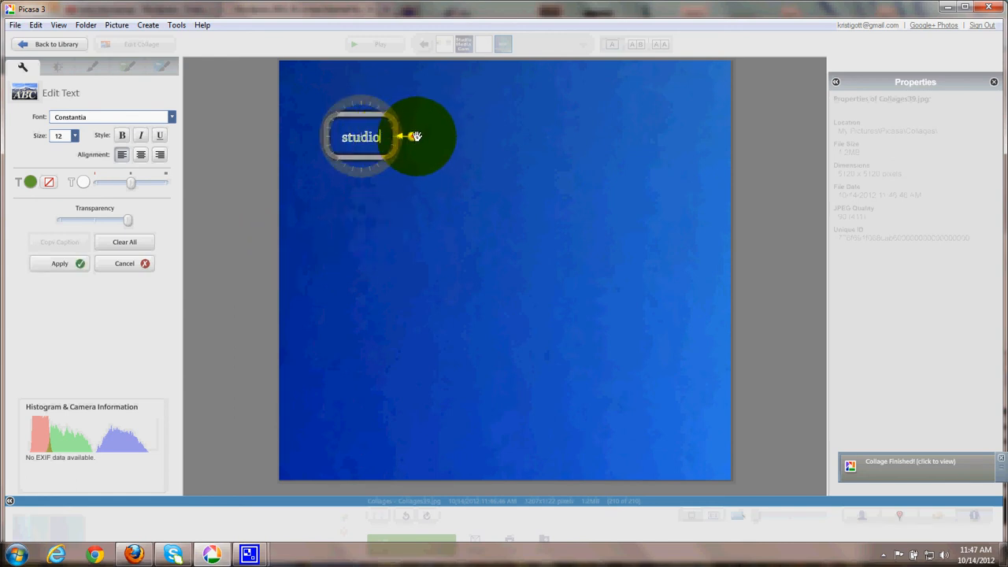
left_click_drag(402, 136, 411, 137)
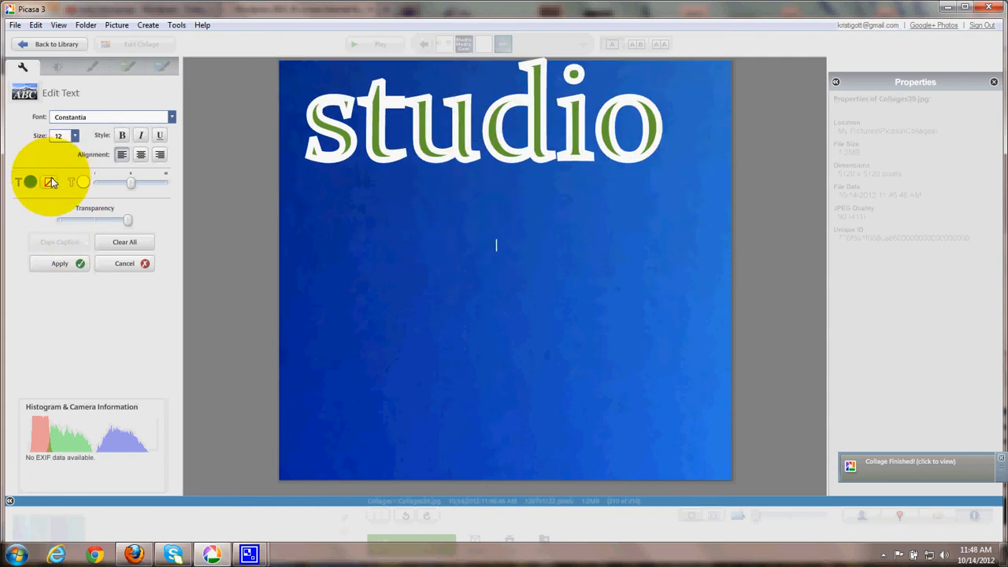
Step: Write 'media' in large red outlined letters and place it just below studio
left_click(29, 182)
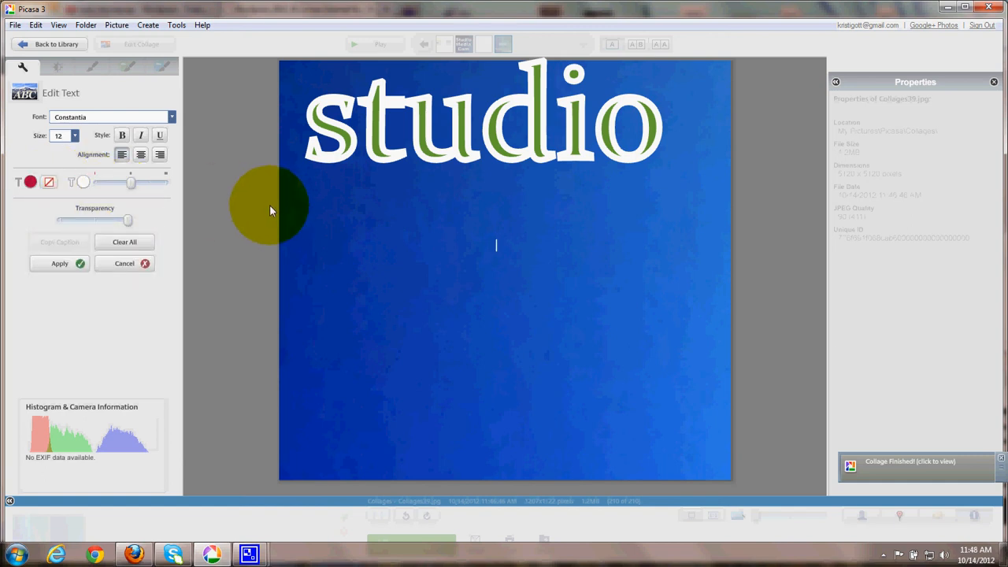
type("media")
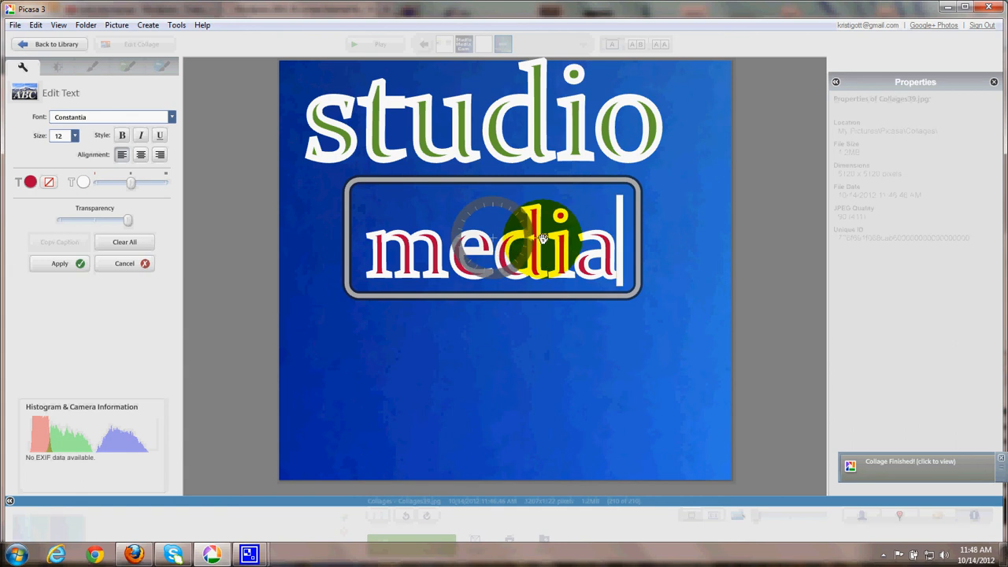
left_click_drag(543, 237, 573, 240)
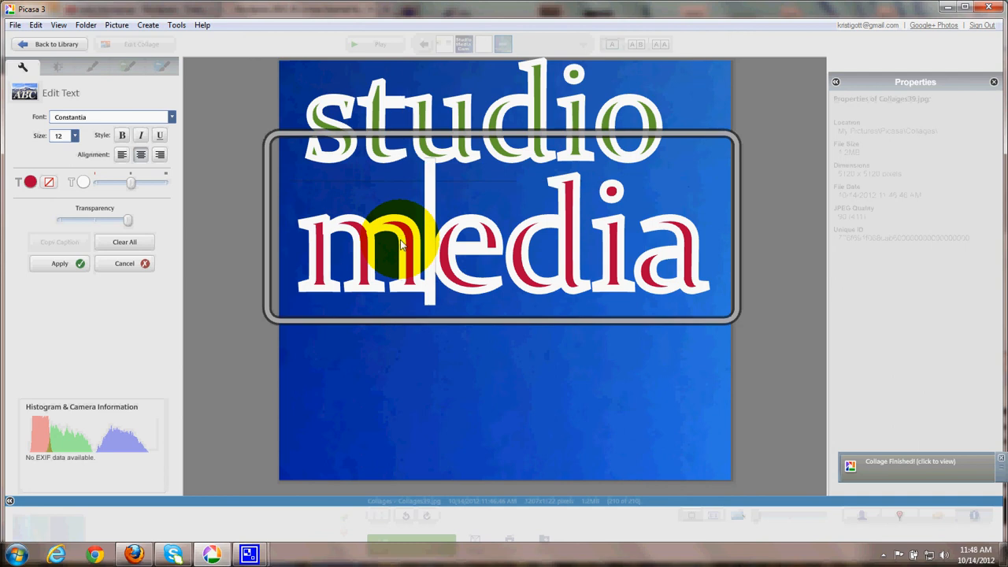
left_click_drag(402, 244, 335, 307)
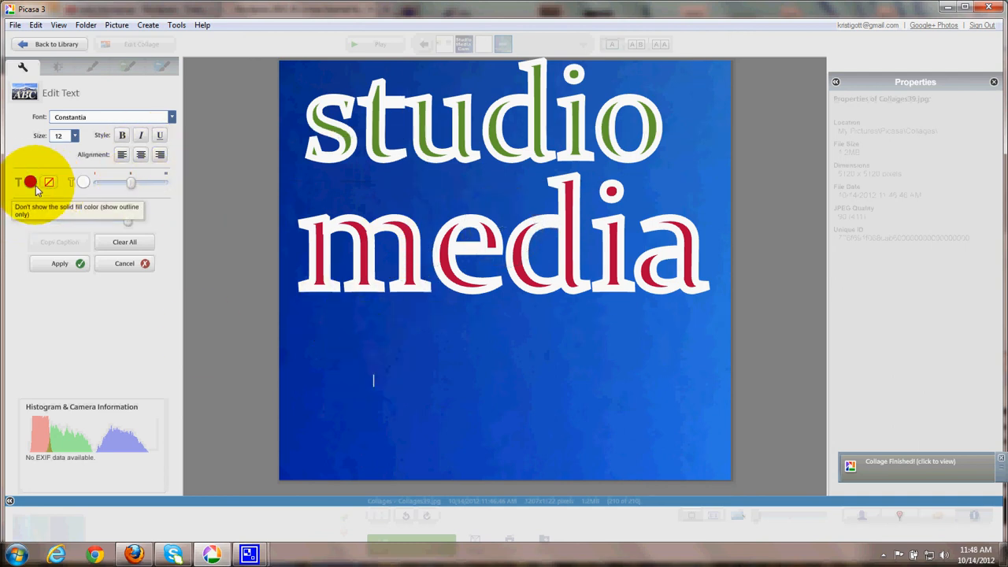
Step: Write 'cam' in large purple outlined letters near the bottom of the square
left_click(30, 182)
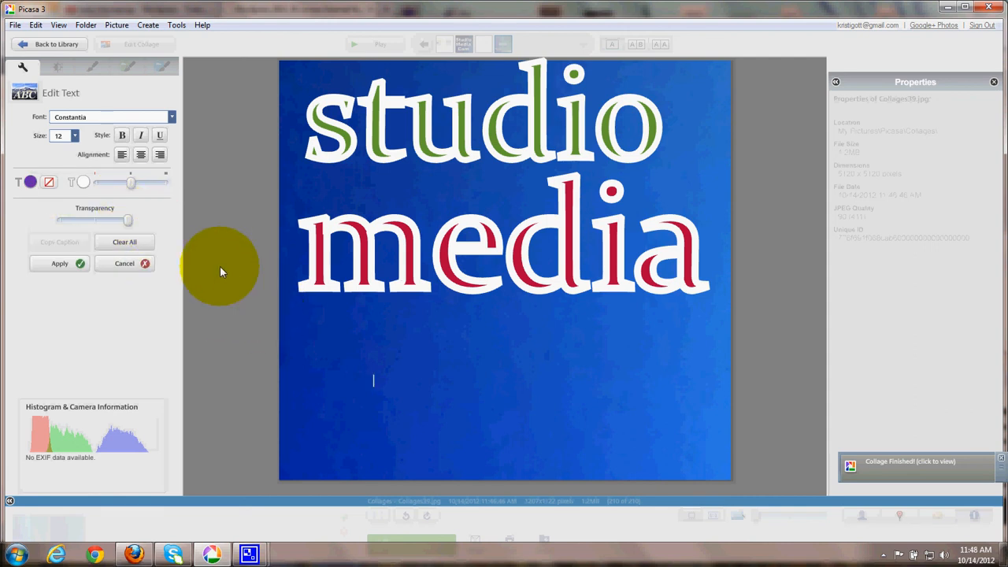
type("cam")
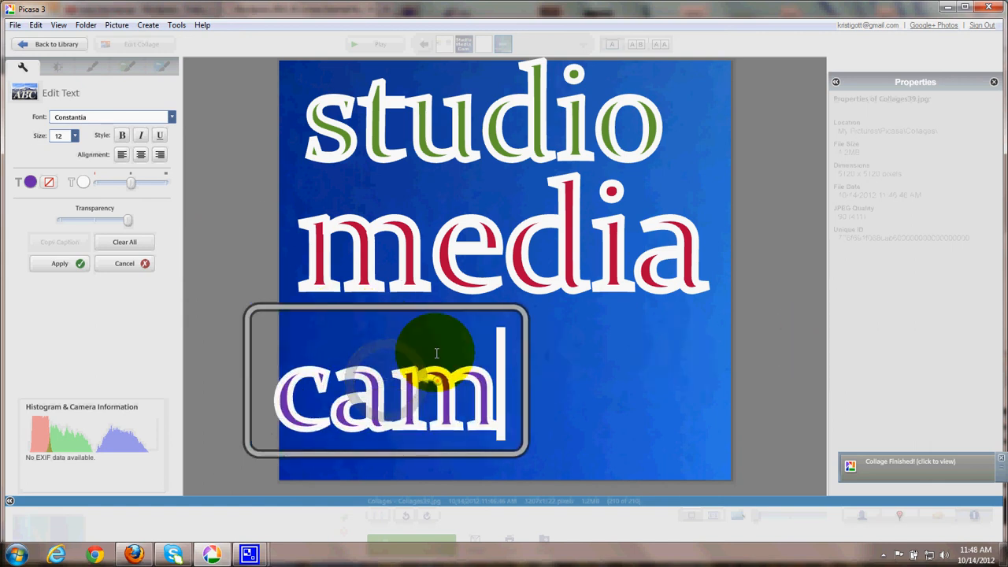
left_click_drag(389, 380, 512, 366)
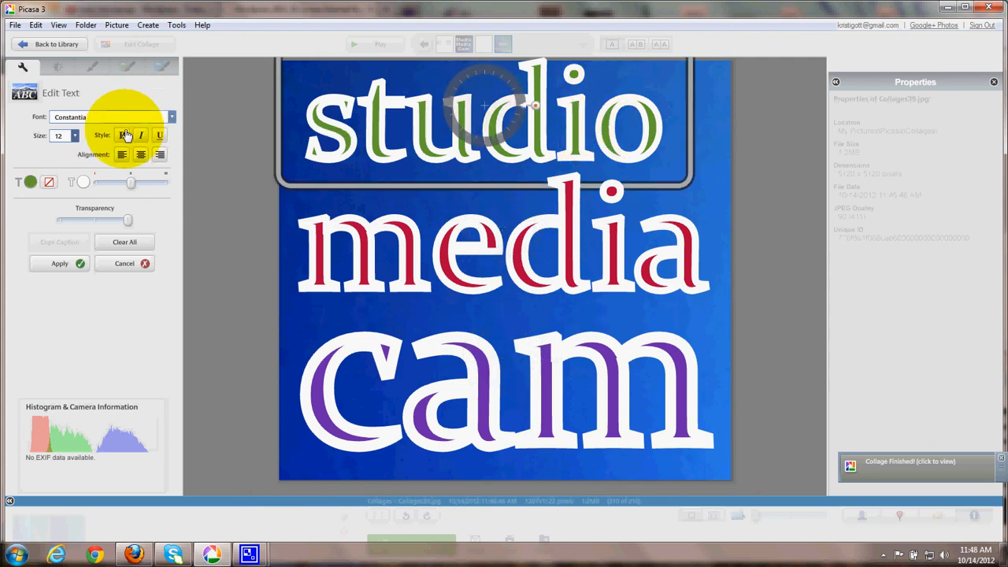
Step: Shrink and recentre cam and resize studio so the three words stack neatly
left_click(122, 134)
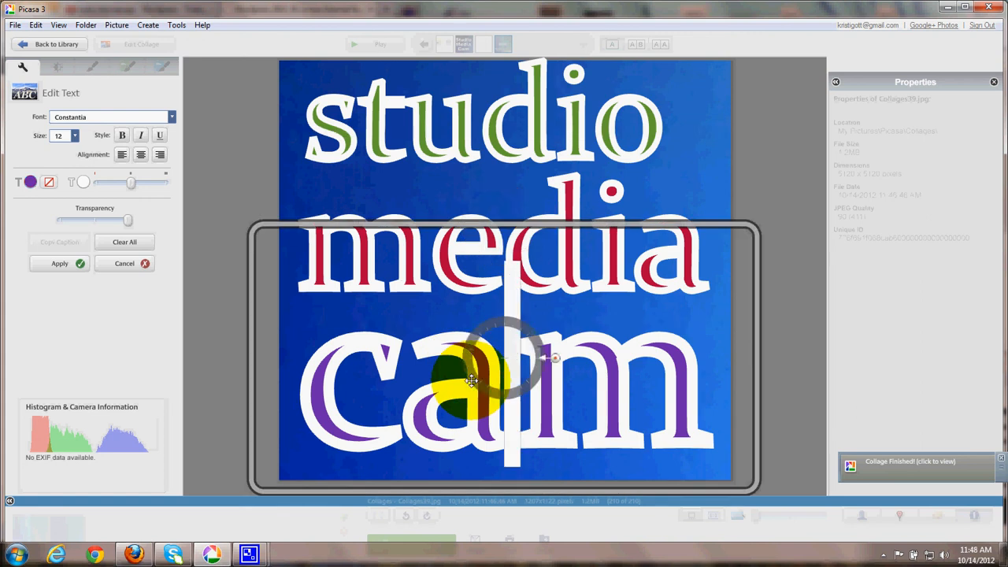
left_click_drag(473, 382, 504, 252)
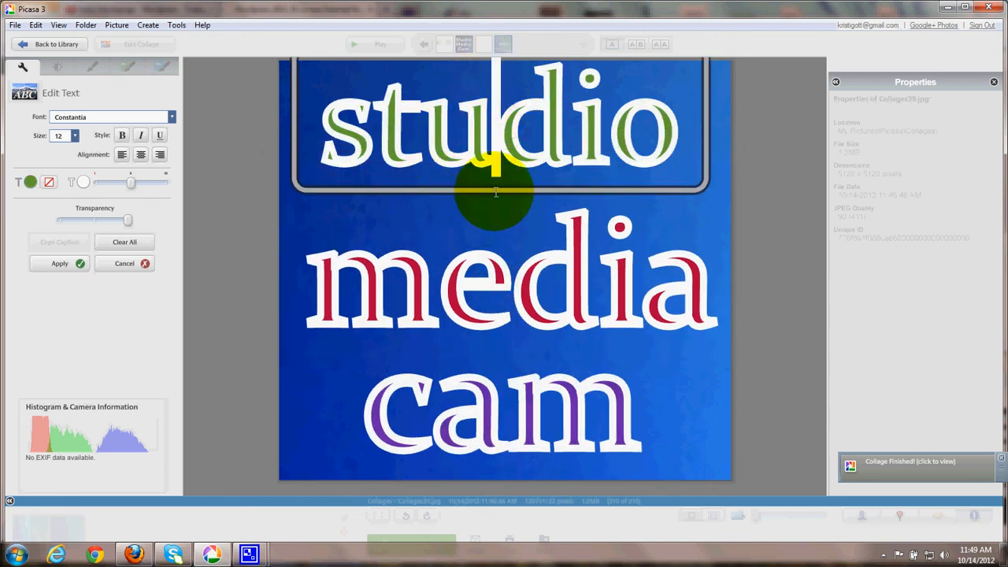
left_click_drag(496, 193, 644, 165)
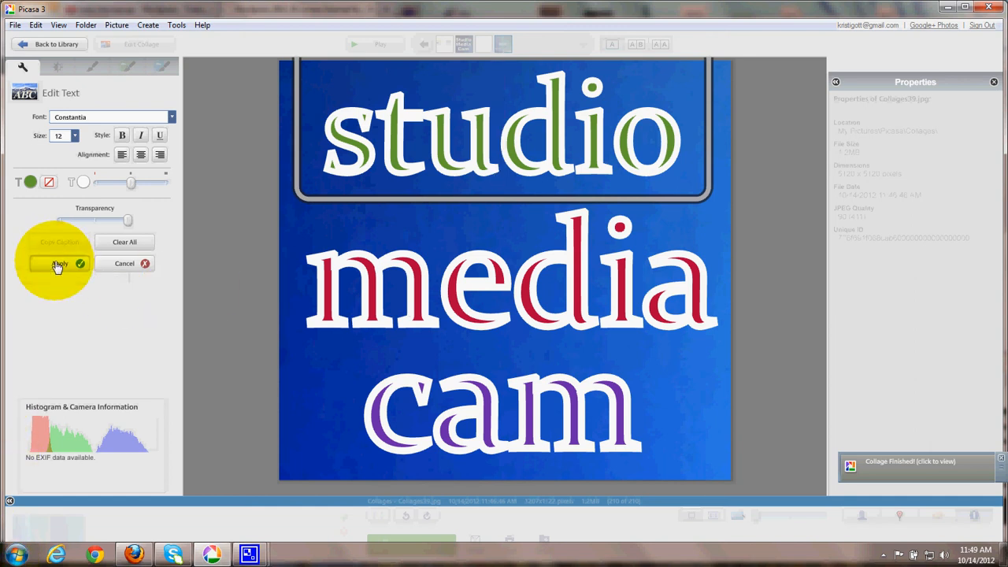
Step: Apply the text, return to the library and save the logo via File > Save
left_click(59, 264)
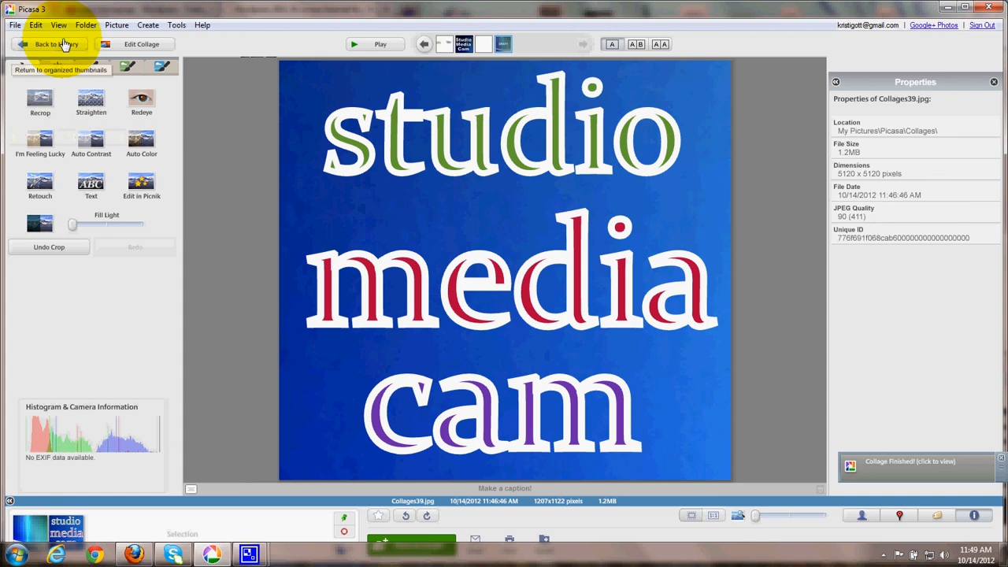
left_click(49, 44)
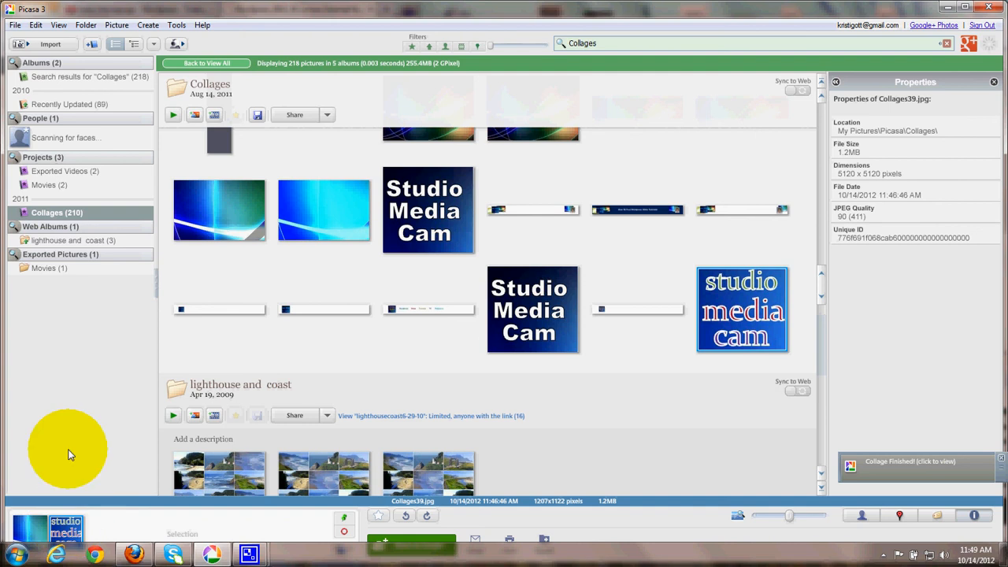
left_click(14, 25)
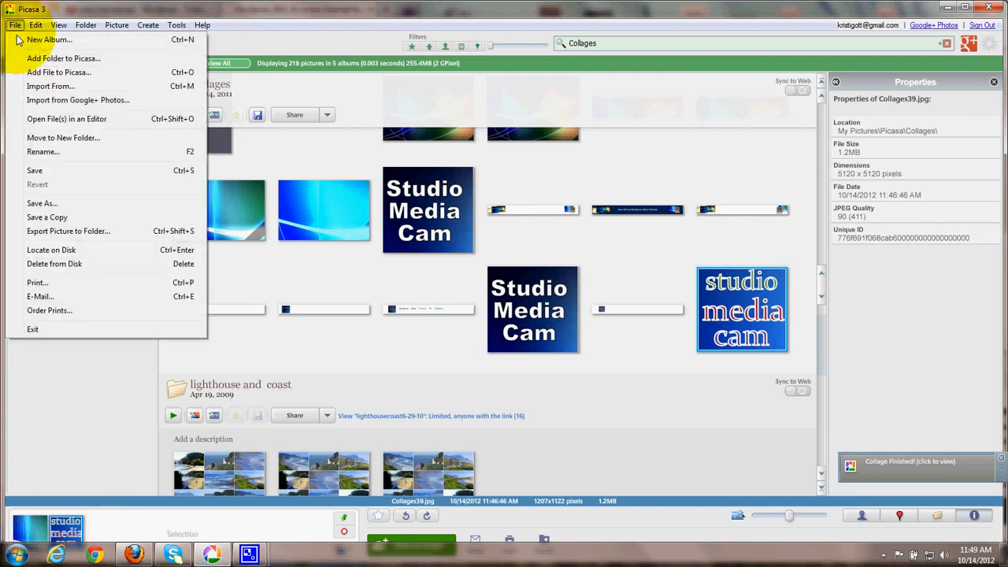
mouse_move(44, 210)
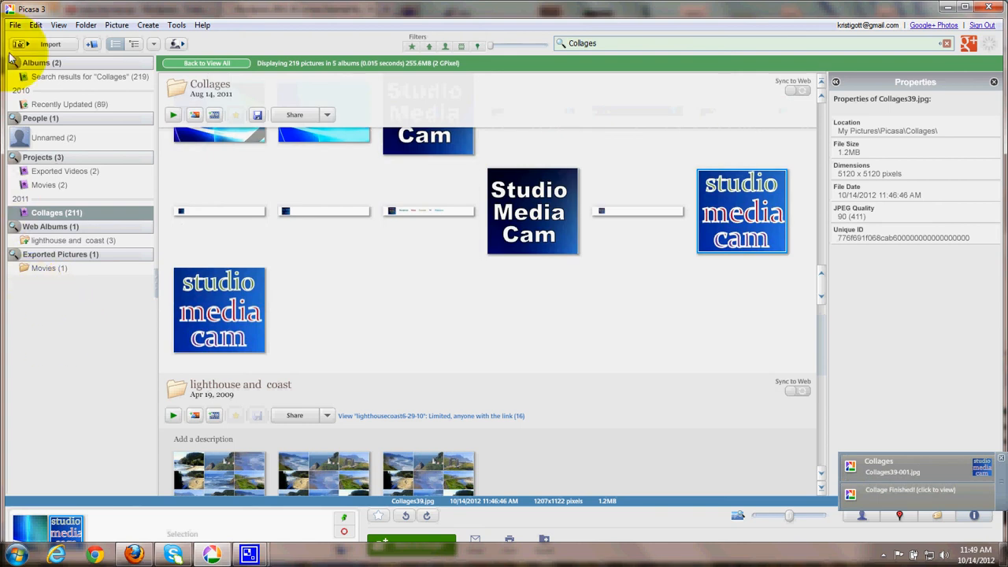
Step: Save a copy via Save As to the Desktop as the JPEG oct14logo
left_click(14, 25)
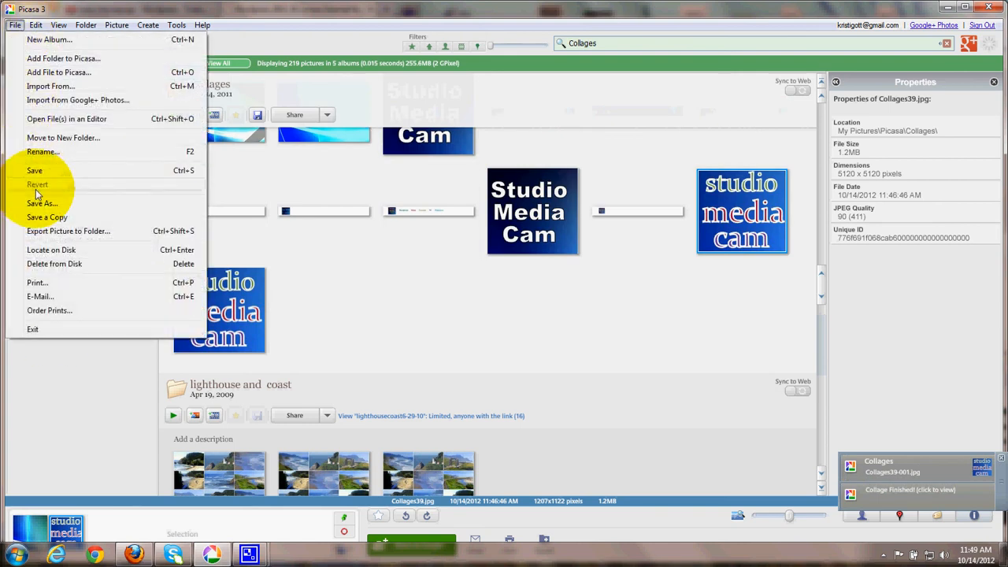
left_click(43, 204)
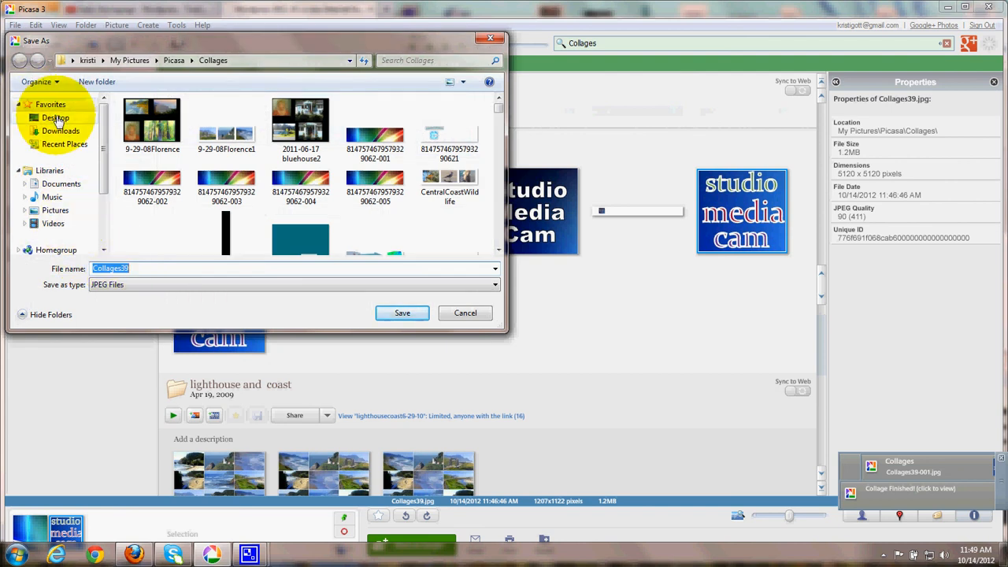
left_click(55, 117)
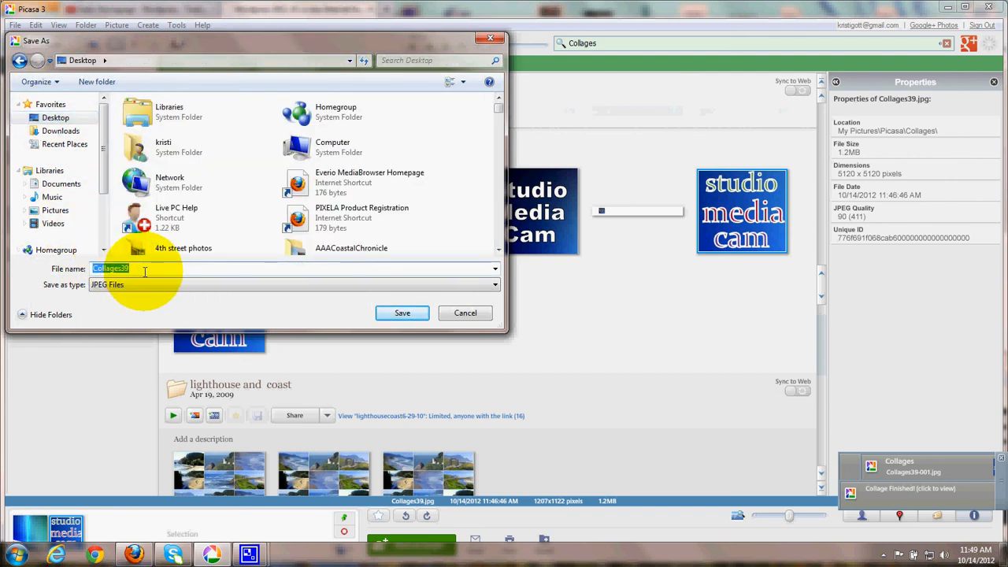
key("Delete")
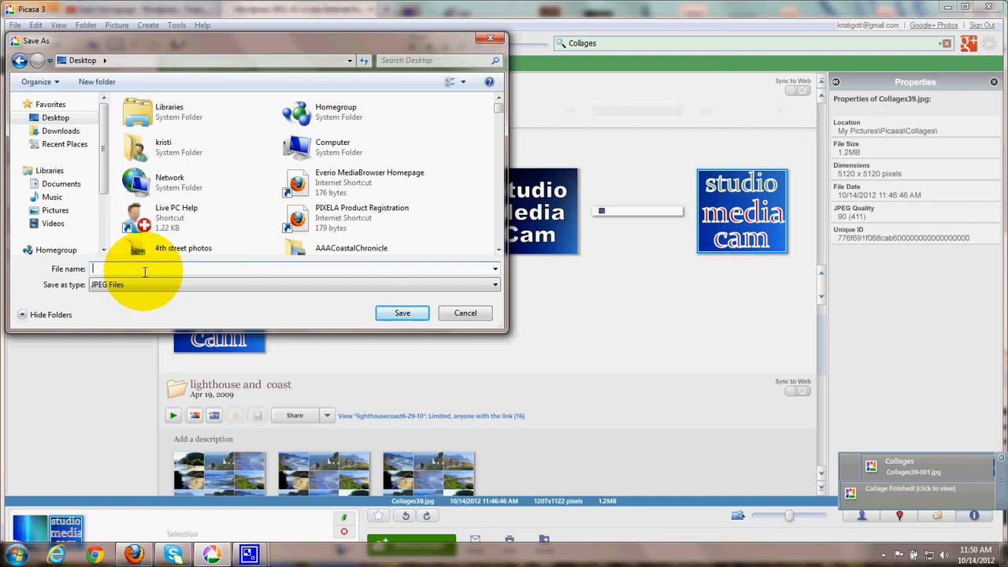
mouse_move(142, 280)
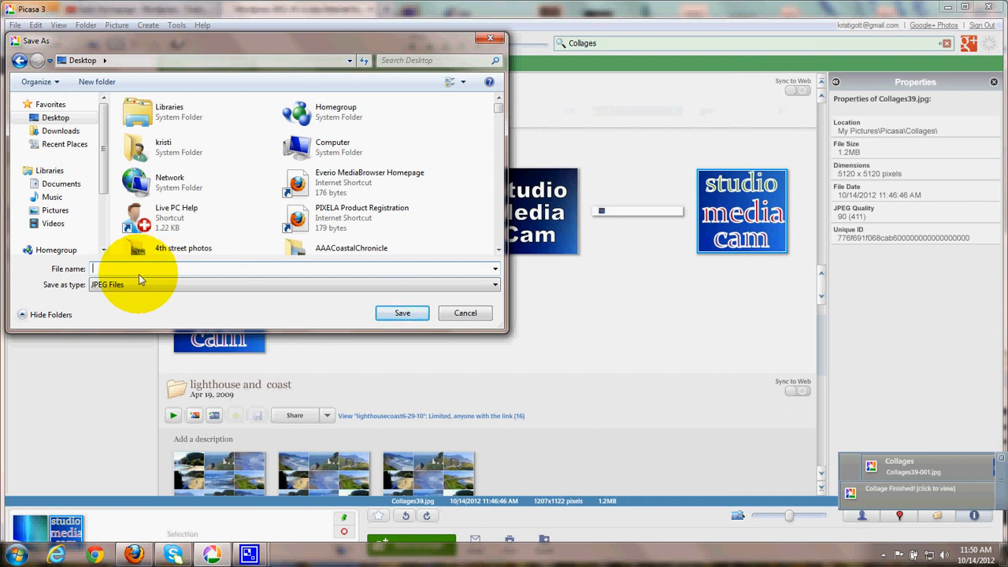
type("oct")
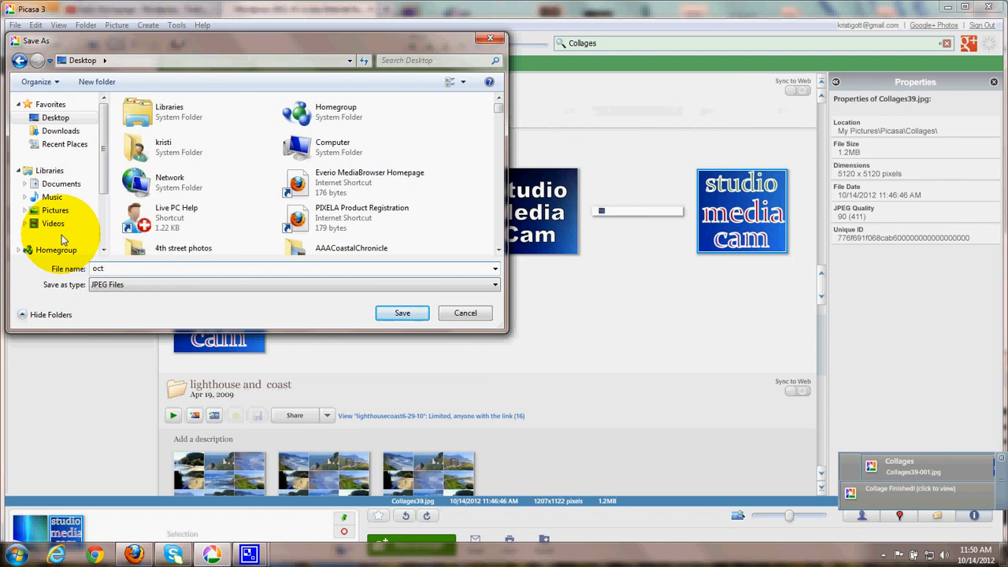
type("14logo")
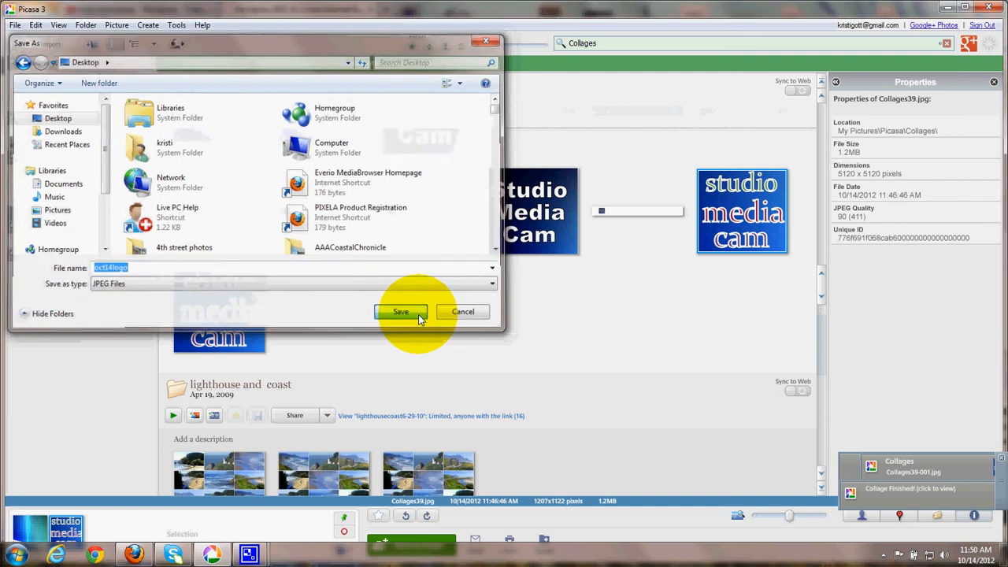
left_click(400, 311)
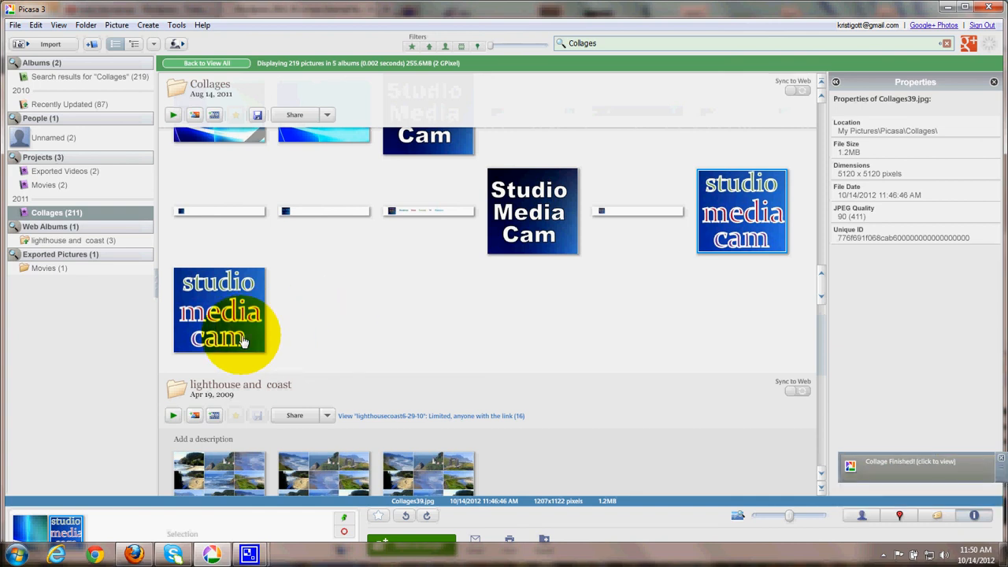
mouse_move(327, 331)
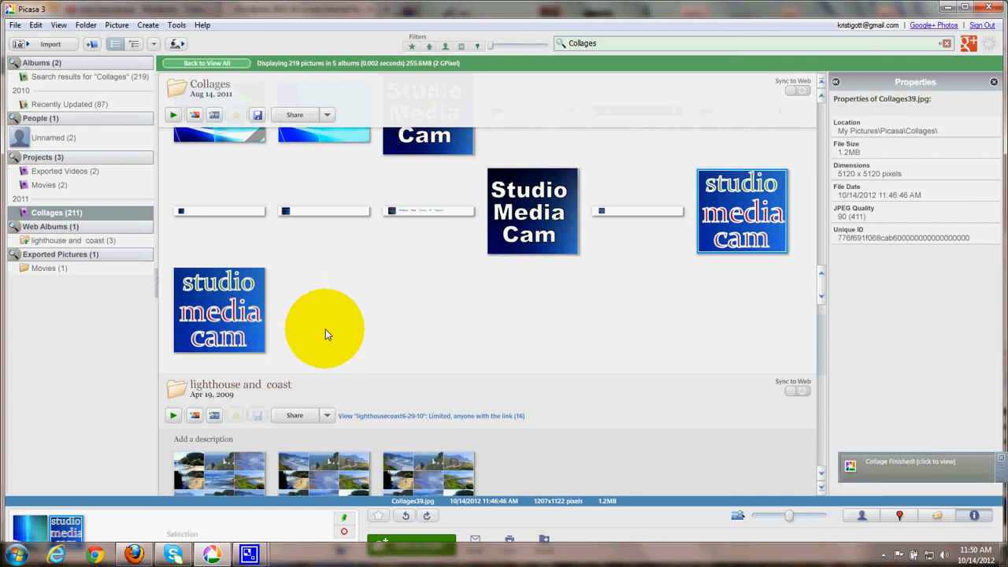